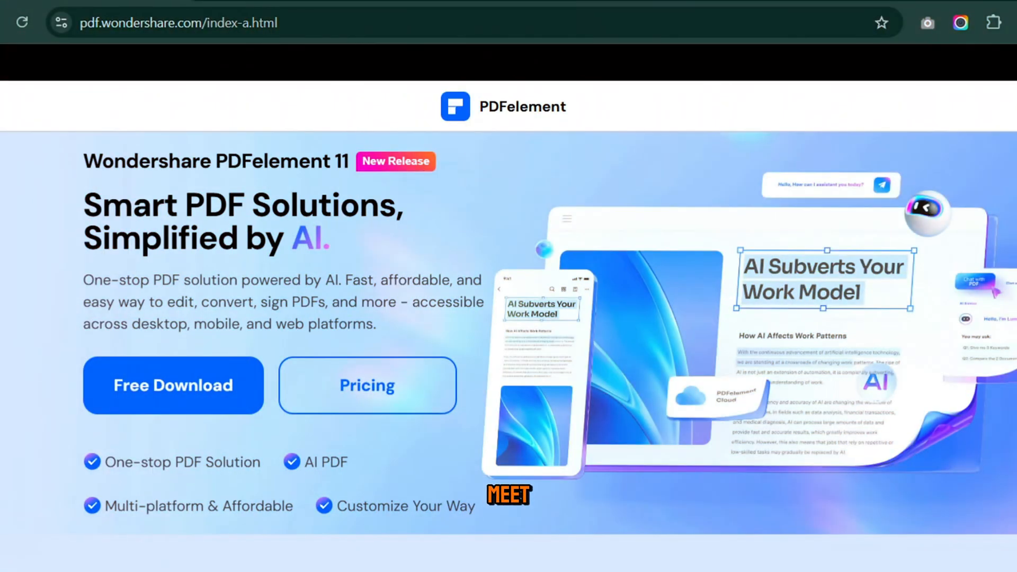
Scroll down through the PDFelement home screen and its Quick Tools.
{"action": "scroll", "scroll_direction": "down", "scroll_amount": 3}
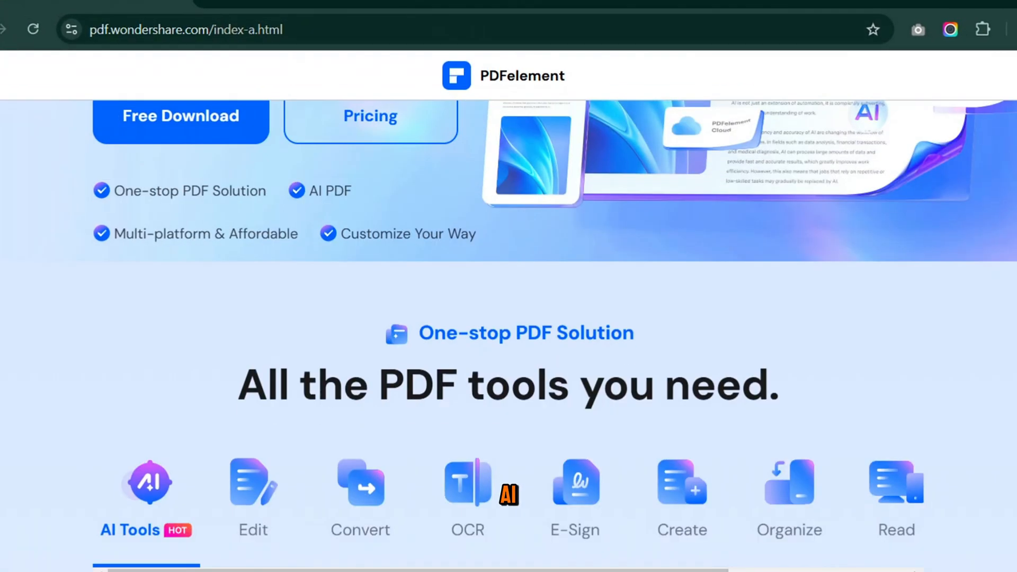
{"action": "scroll", "scroll_direction": "down", "scroll_amount": 3}
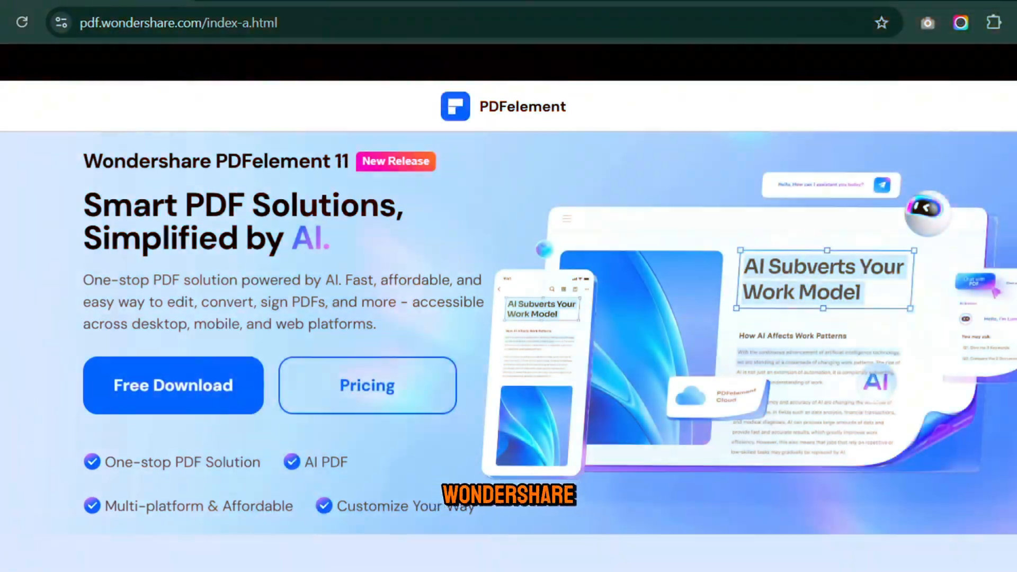
{"action": "scroll", "scroll_direction": "down", "scroll_amount": 3}
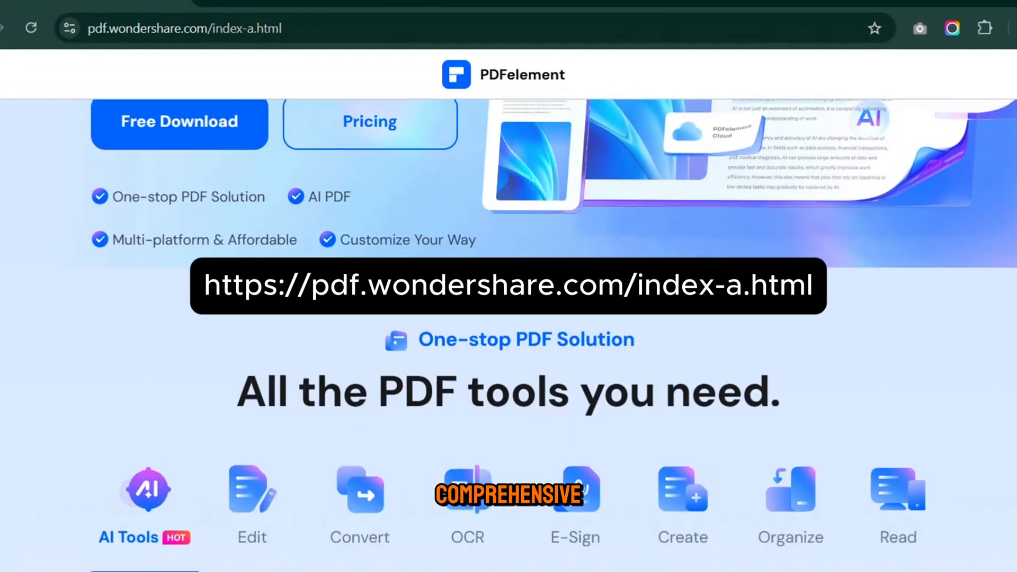
{"action": "scroll", "scroll_direction": "down", "scroll_amount": 3}
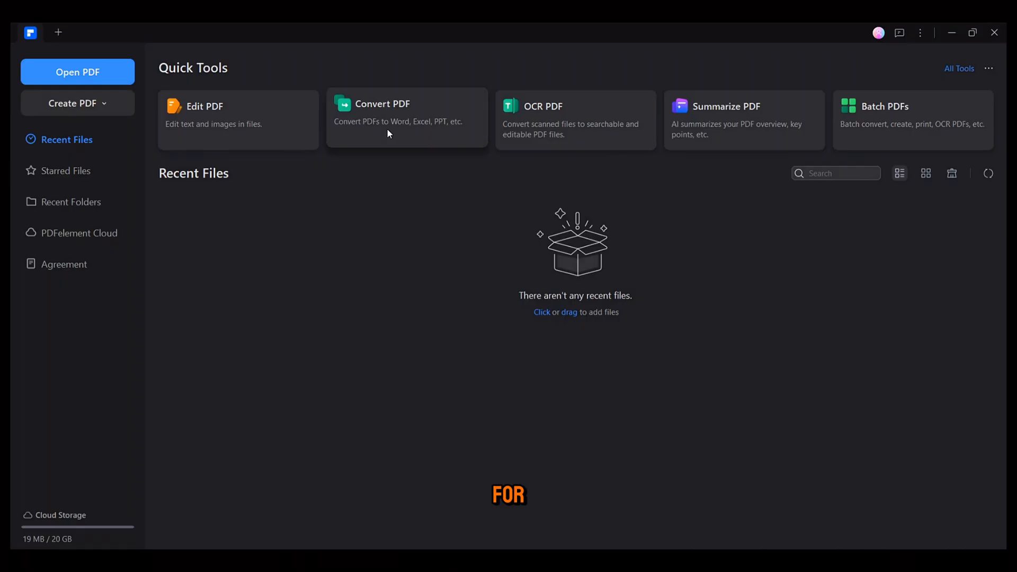
{"action": "mouse_move", "coordinate": [723, 131]}
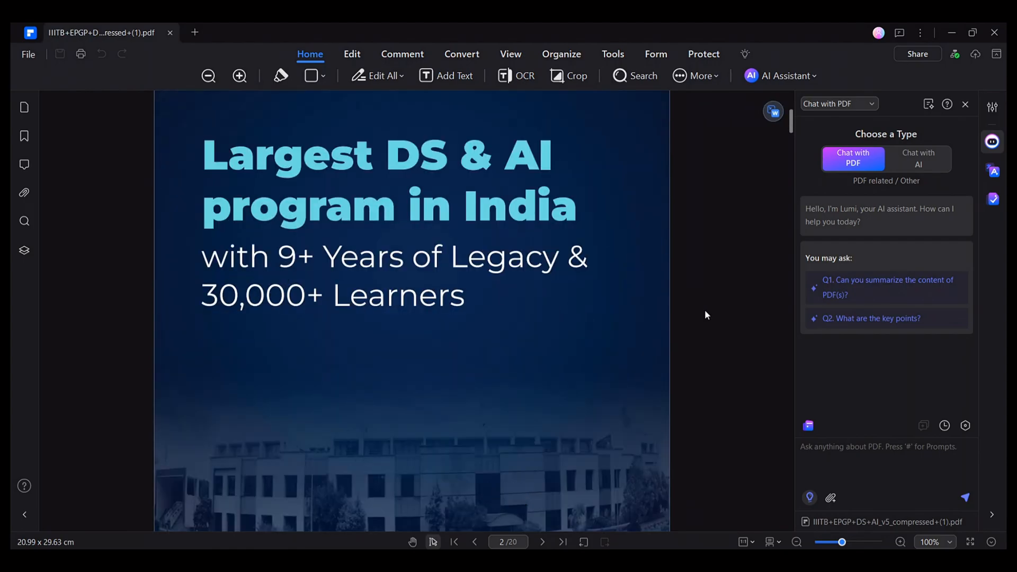
Scroll the brochure forward to page 5, About upGrad.
{"action": "scroll", "scroll_direction": "down", "scroll_amount": 3}
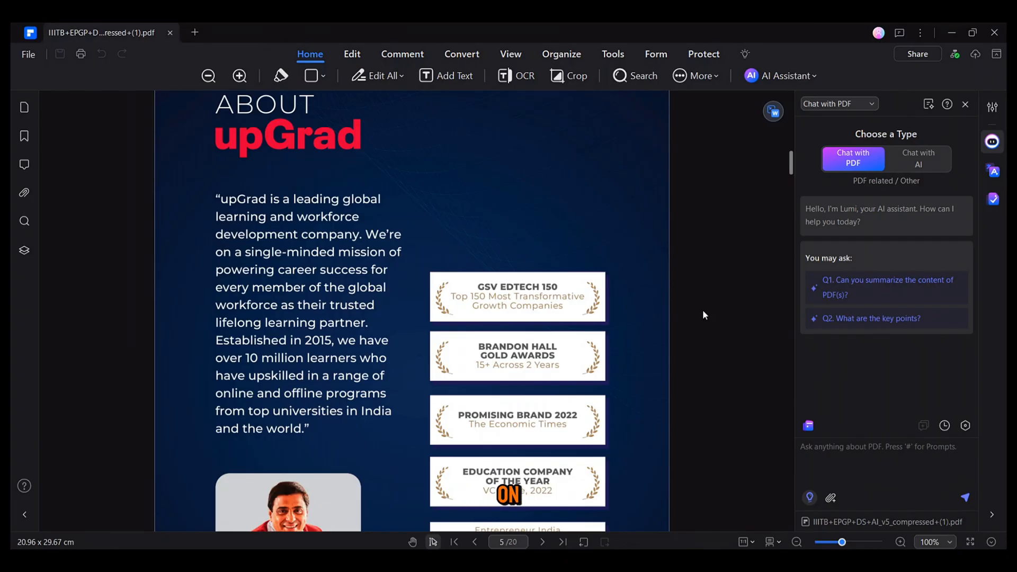
Generate an AI Summarize overview of the current brochure PDF.
{"action": "left_click", "coordinate": [780, 75]}
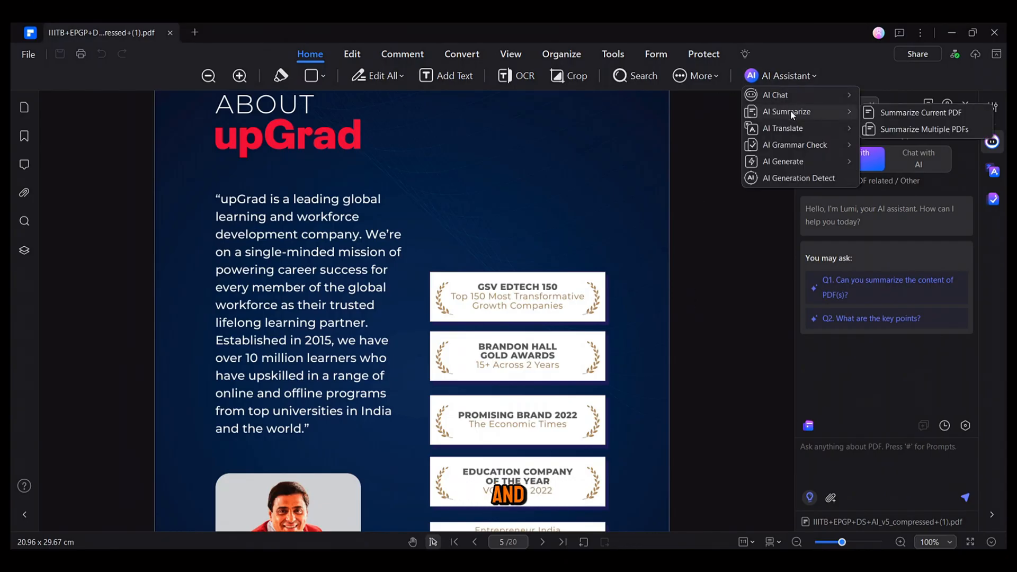
{"action": "mouse_move", "coordinate": [921, 113]}
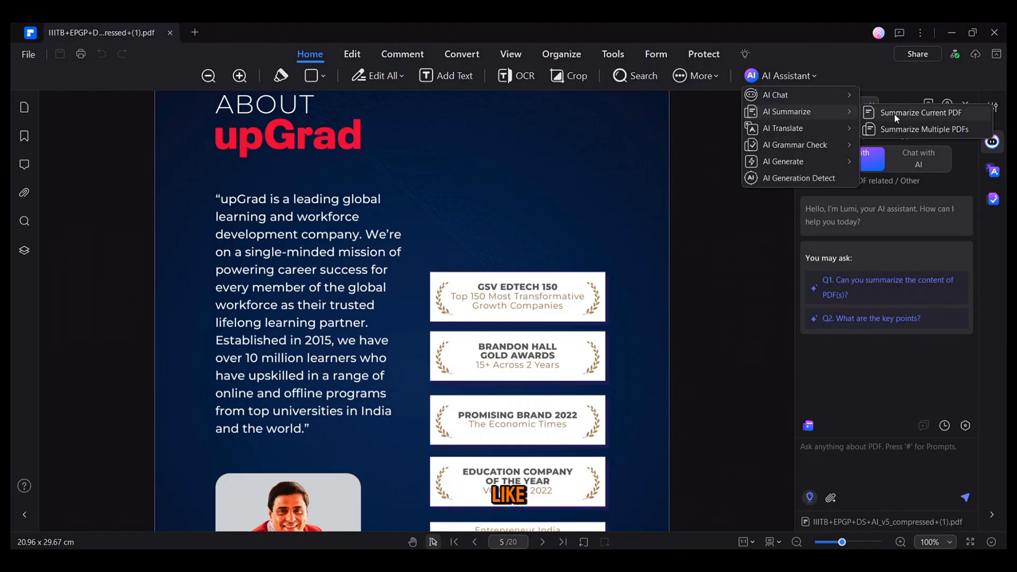
{"action": "mouse_move", "coordinate": [922, 129]}
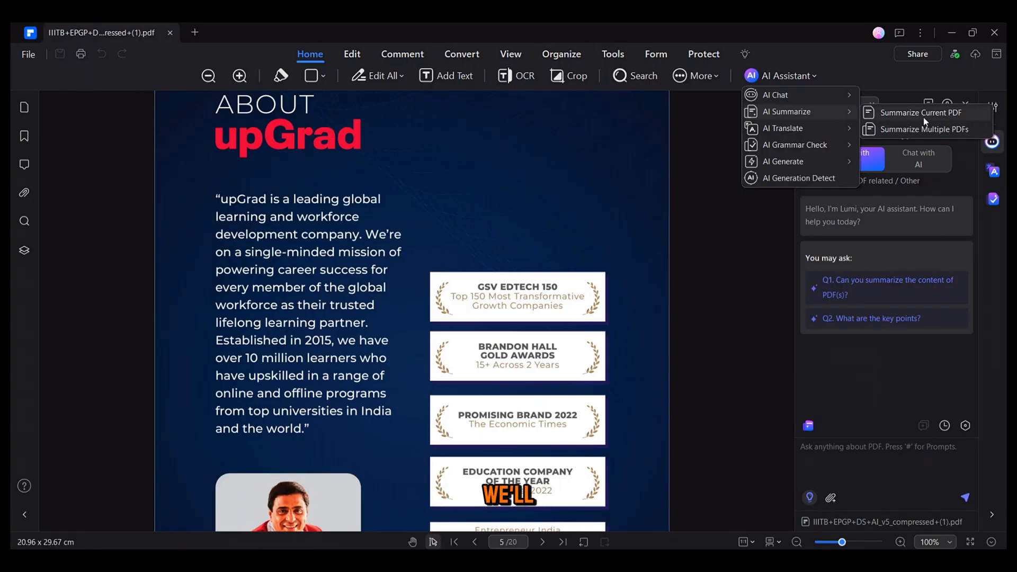
{"action": "left_click", "coordinate": [922, 112]}
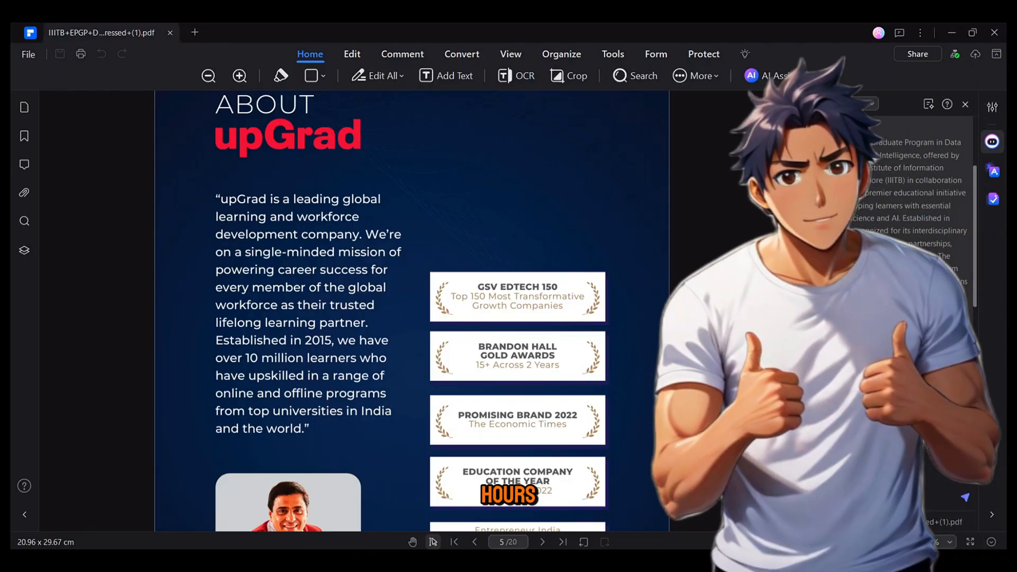
{"action": "left_click", "coordinate": [777, 75]}
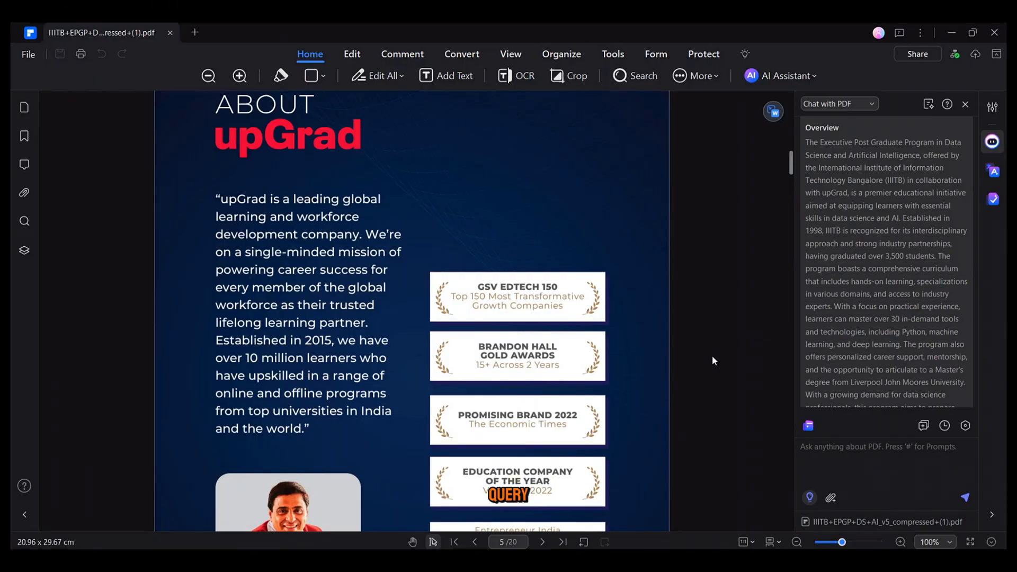
Ask the AI chat 'tell me about the topics covered in this course' and review the answer.
{"action": "type", "text": "tell me abou"}
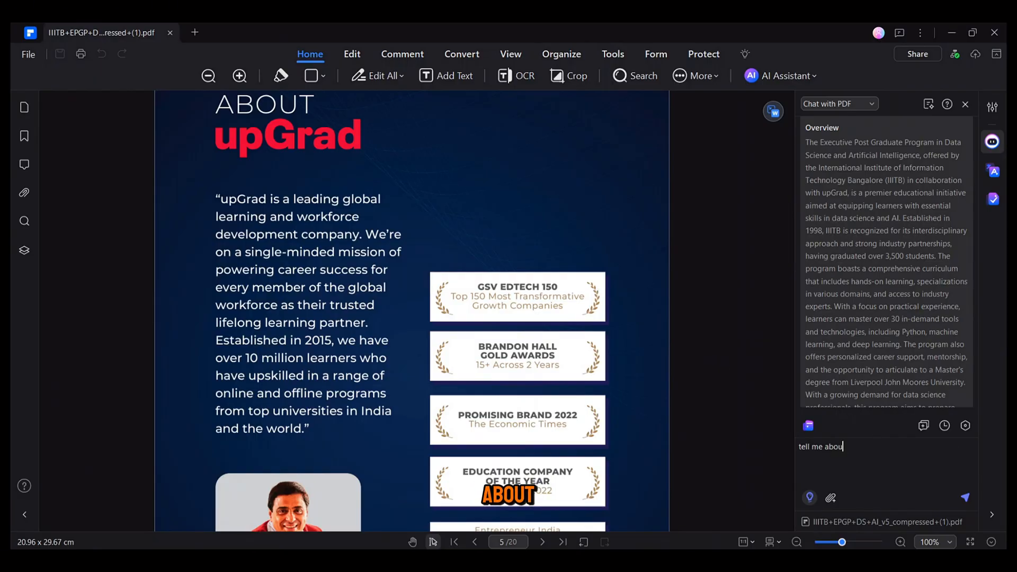
{"action": "left_click", "coordinate": [965, 497]}
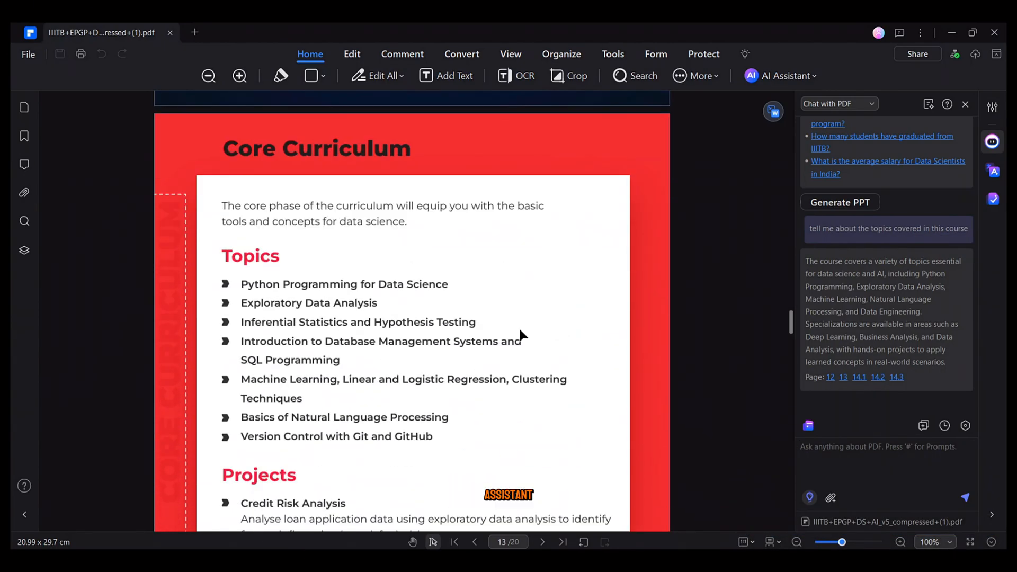
{"action": "scroll", "scroll_direction": "down", "scroll_amount": 3}
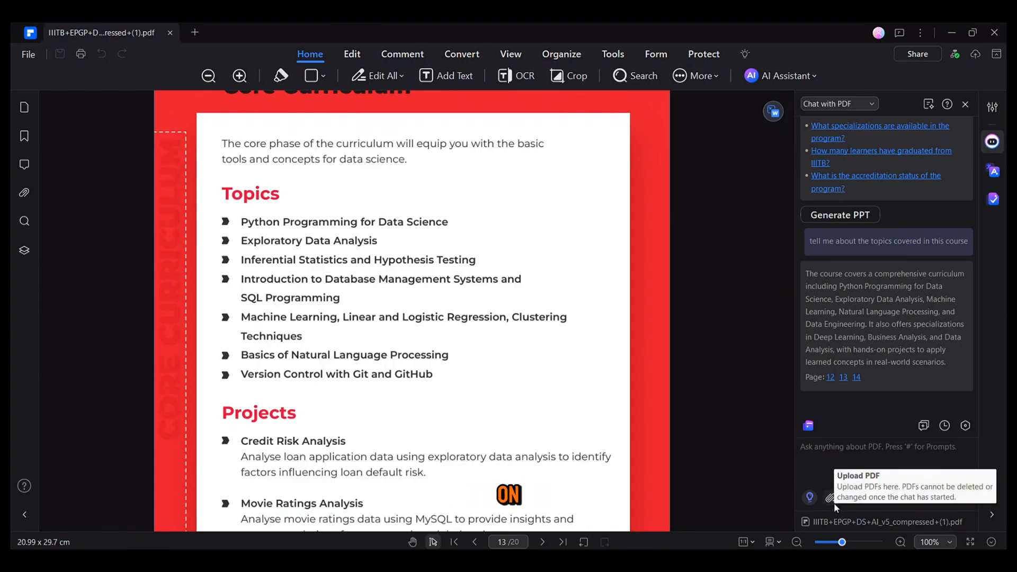
Add the Scaler brochure to the chat and ask 'which course has a shorter duration?'.
{"action": "left_click", "coordinate": [831, 498]}
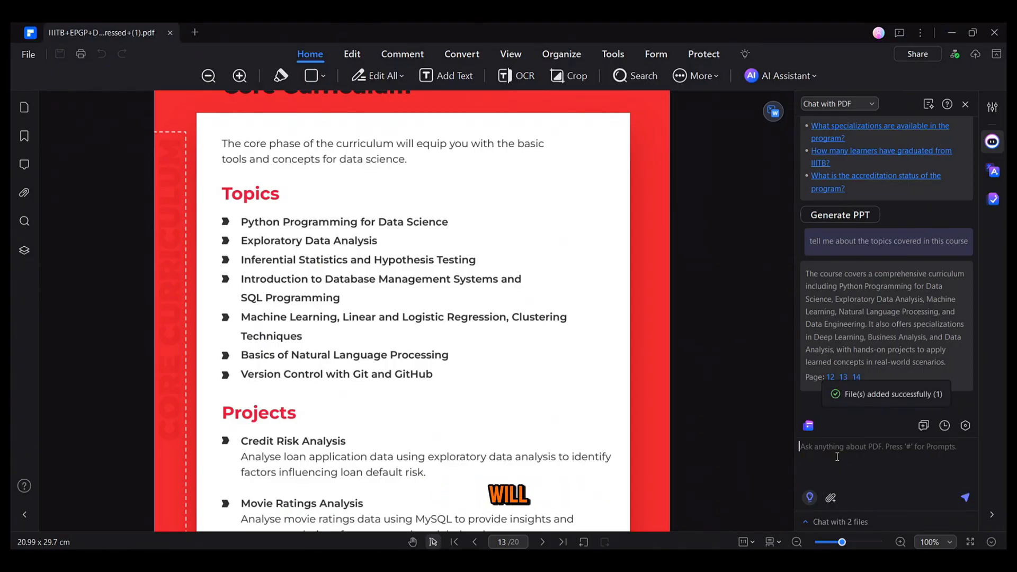
{"action": "type", "text": "which course has a short"}
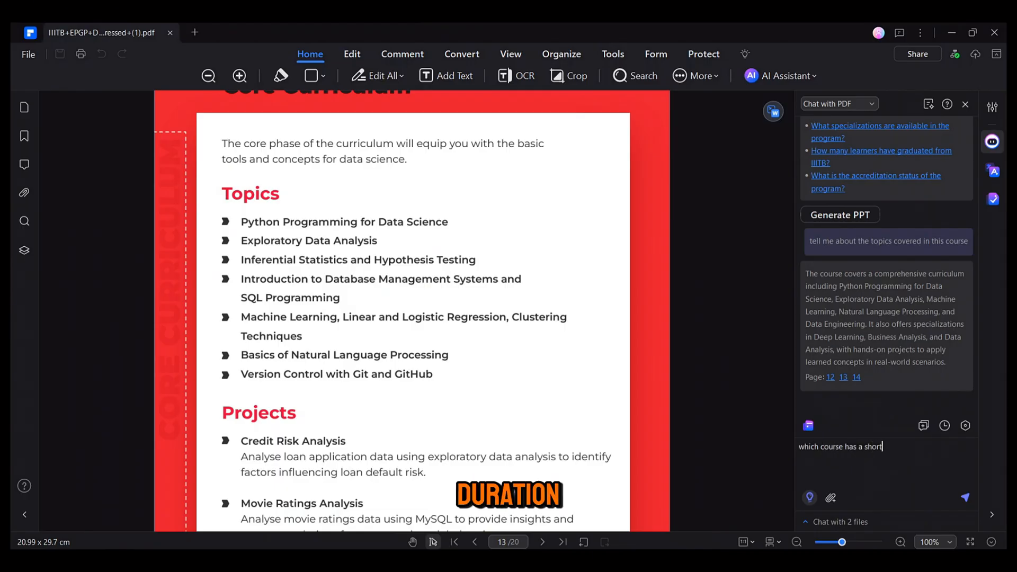
{"action": "left_click", "coordinate": [965, 497]}
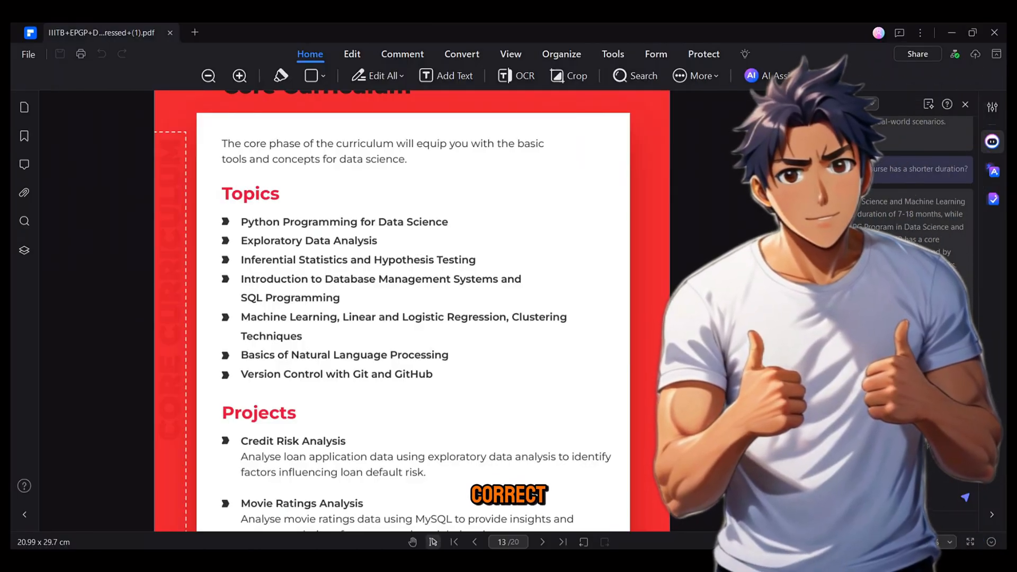
{"action": "left_click", "coordinate": [783, 75]}
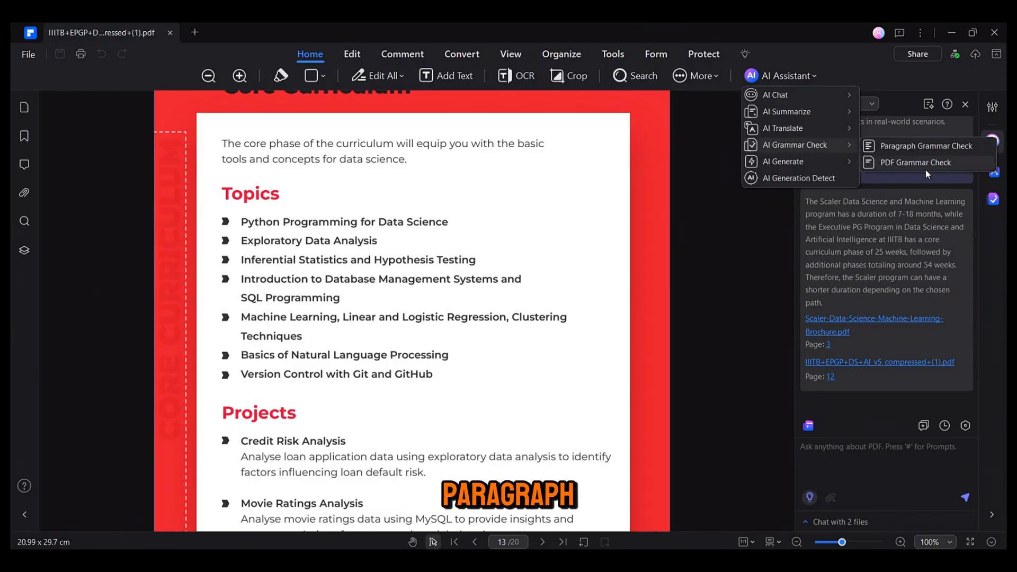
Run a paragraph grammar check on the curriculum Topics list.
{"action": "left_click", "coordinate": [925, 146]}
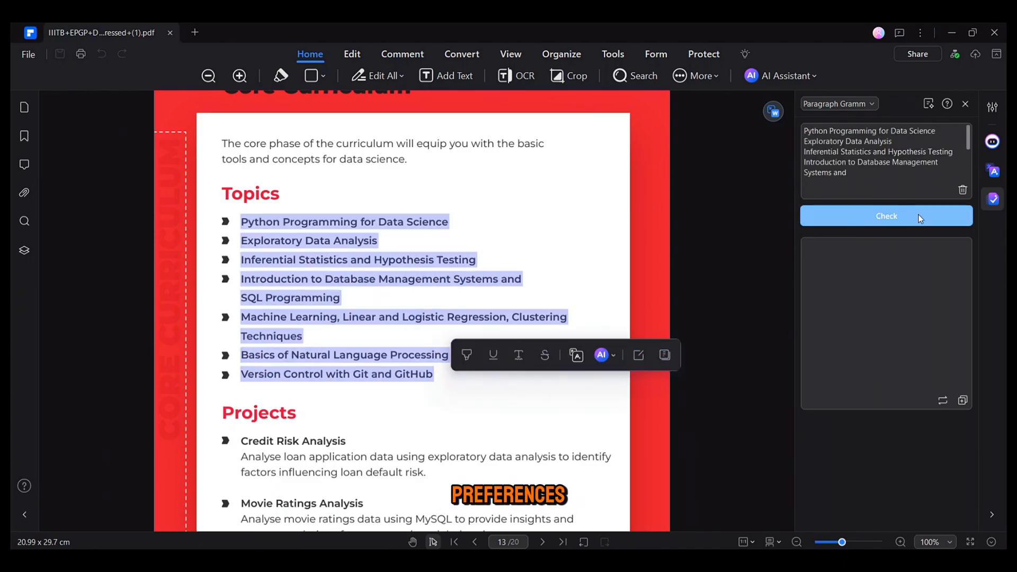
{"action": "left_click", "coordinate": [886, 216]}
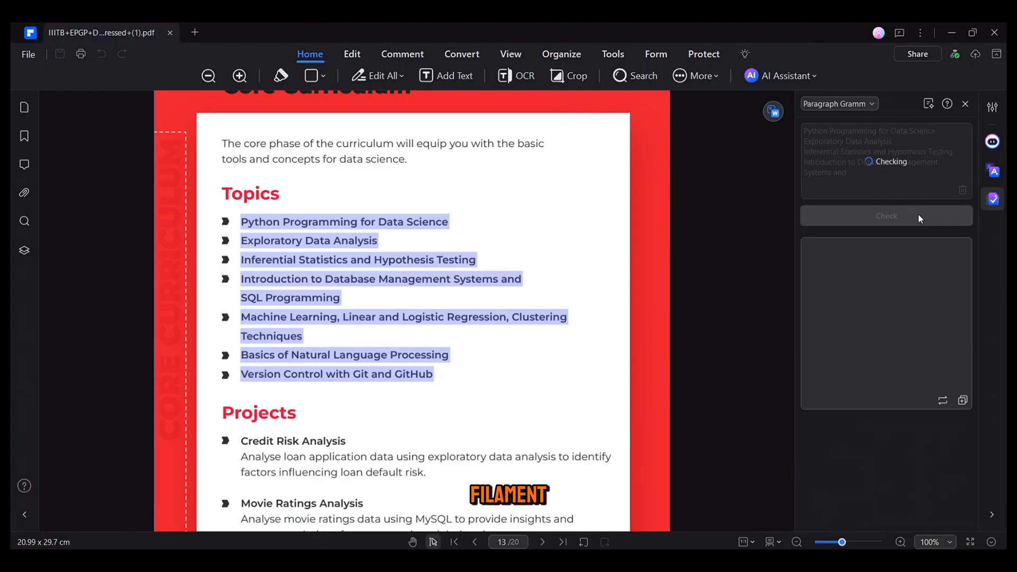
{"action": "left_click", "coordinate": [886, 216]}
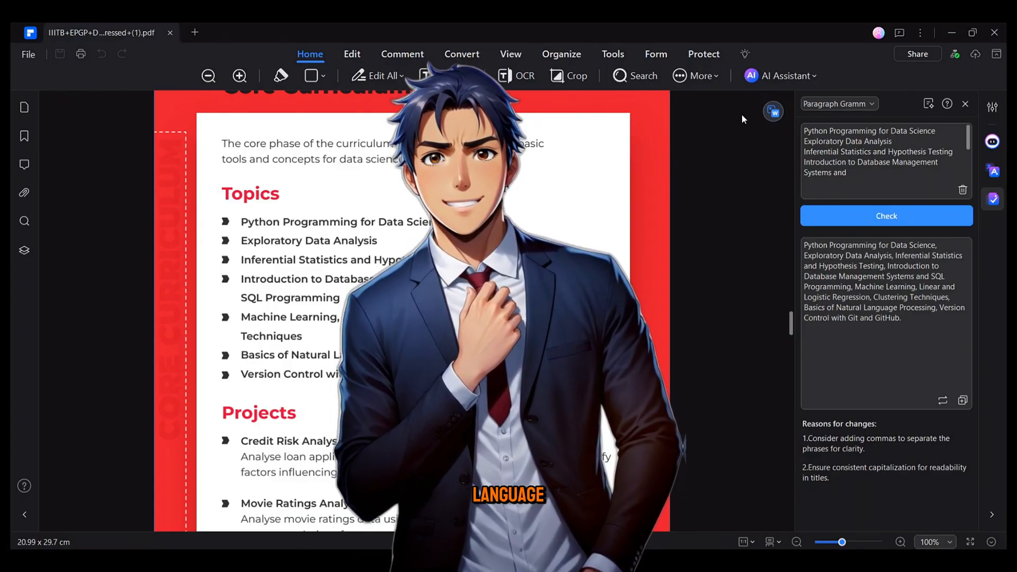
{"action": "left_click", "coordinate": [780, 75]}
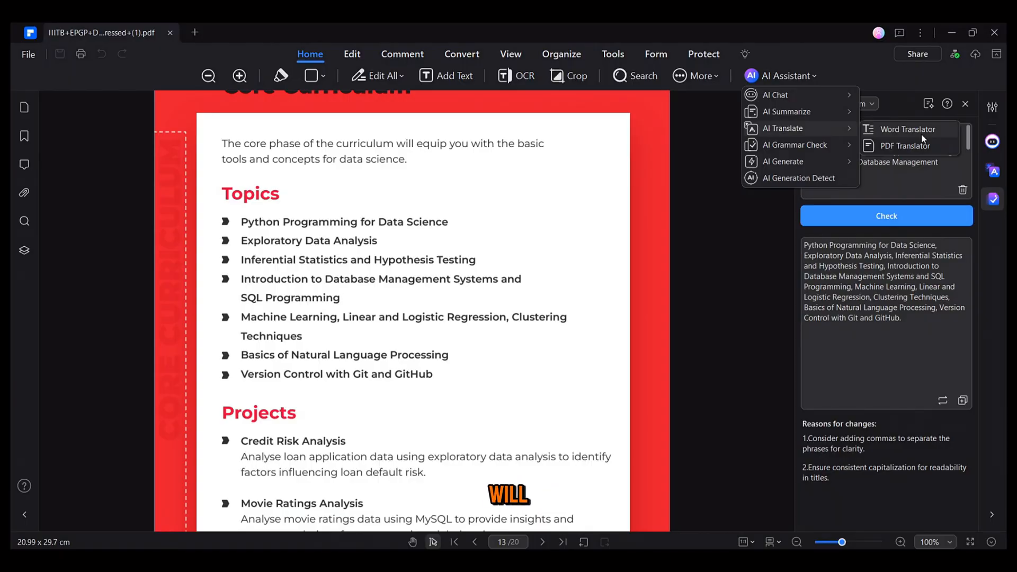
{"action": "mouse_move", "coordinate": [904, 146]}
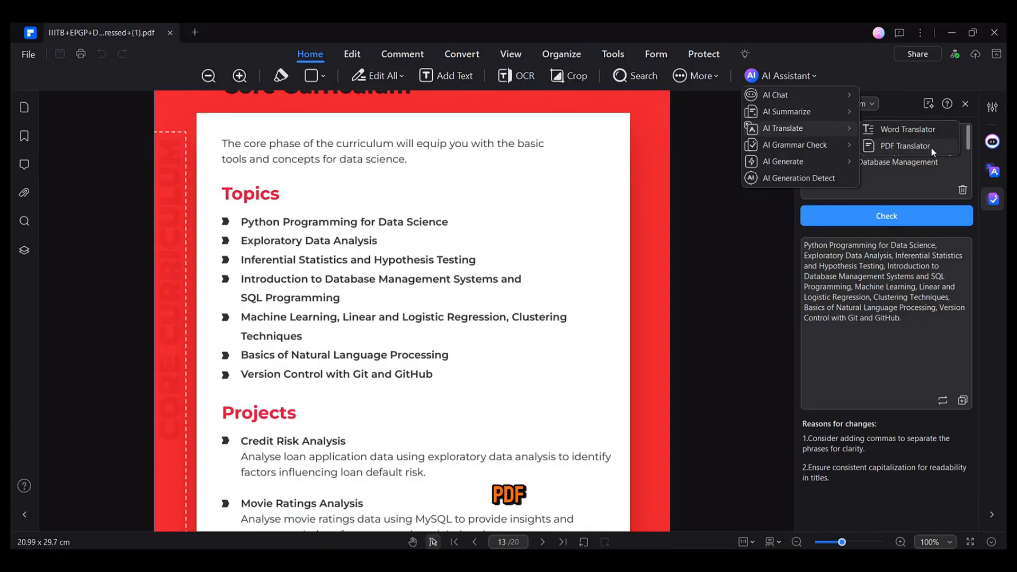
Translate the brochure into French with the PDF Translator.
{"action": "left_click", "coordinate": [905, 145]}
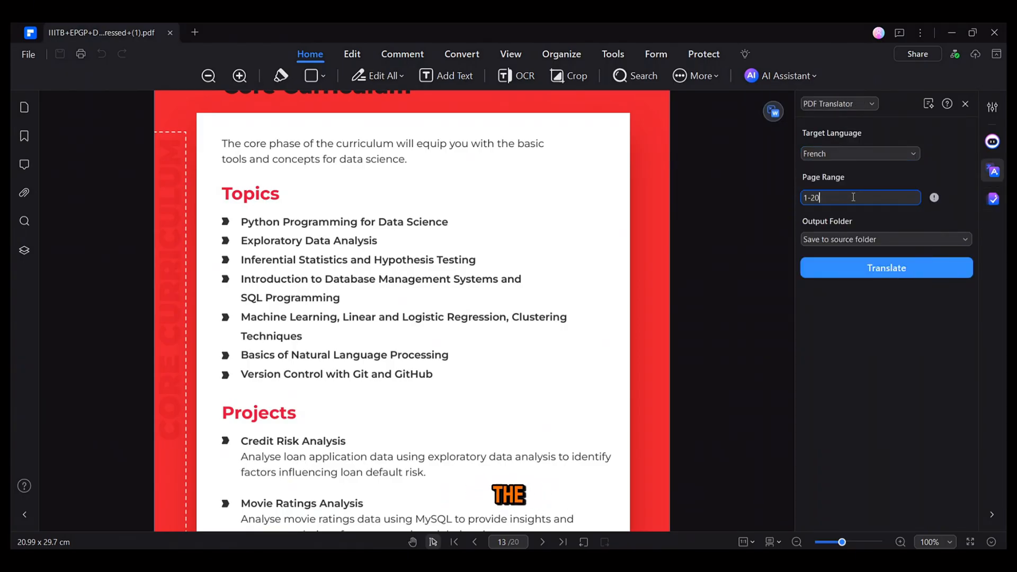
{"action": "left_click", "coordinate": [885, 266]}
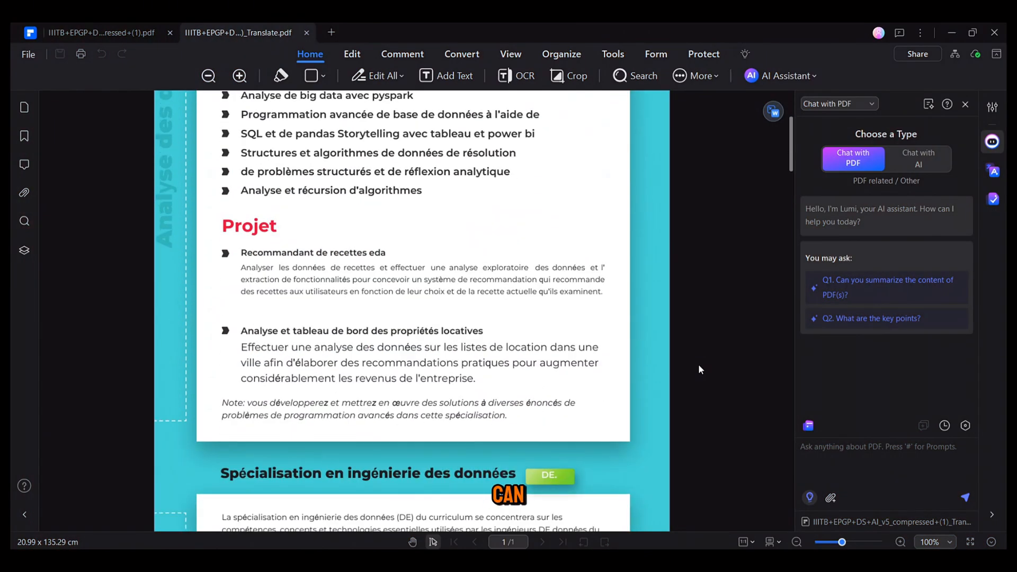
Scroll through the French translation, then return to the original English brochure tab.
{"action": "scroll", "scroll_direction": "down", "scroll_amount": 3}
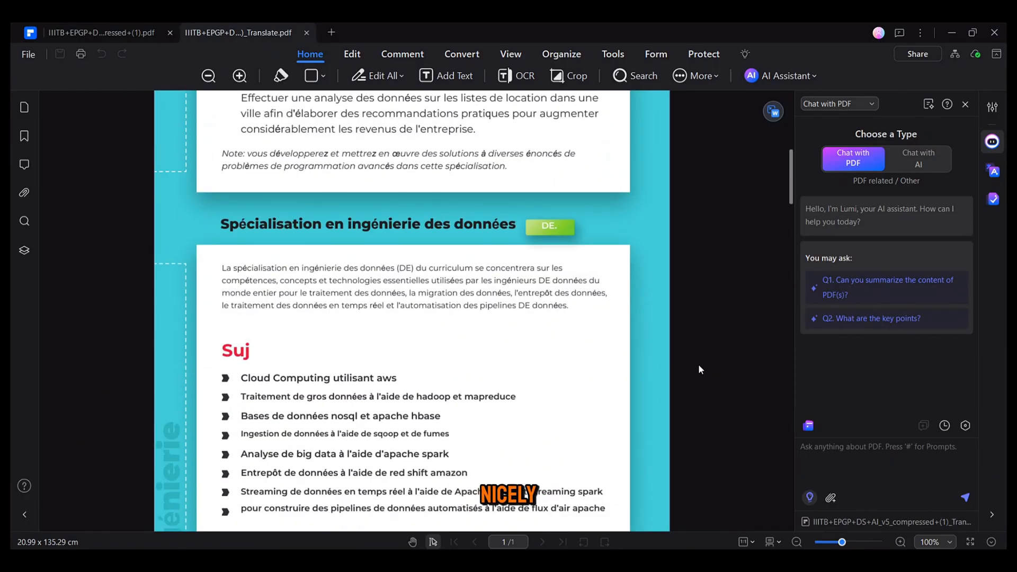
{"action": "scroll", "scroll_direction": "down", "scroll_amount": 3}
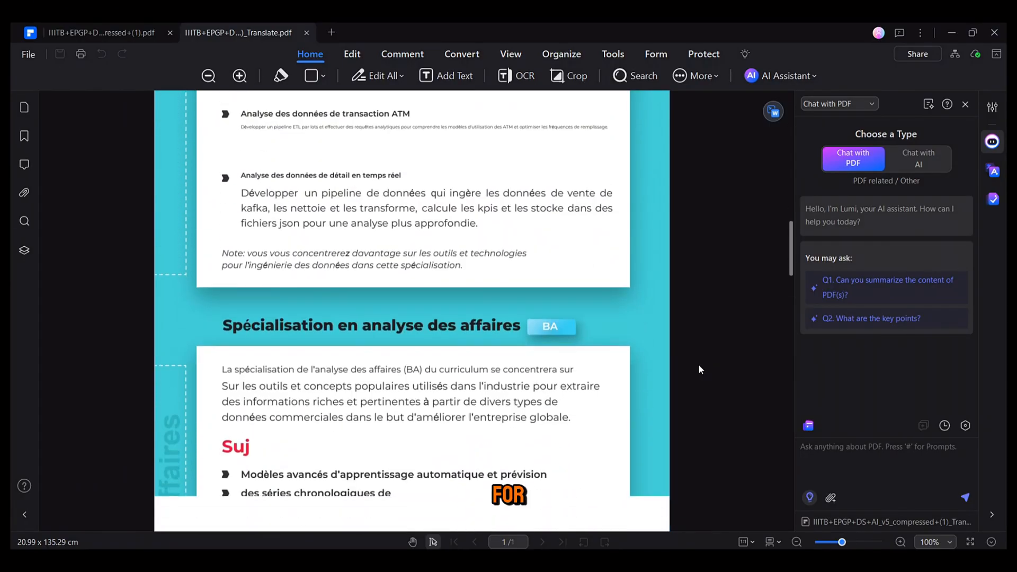
{"action": "scroll", "scroll_direction": "down", "scroll_amount": 3}
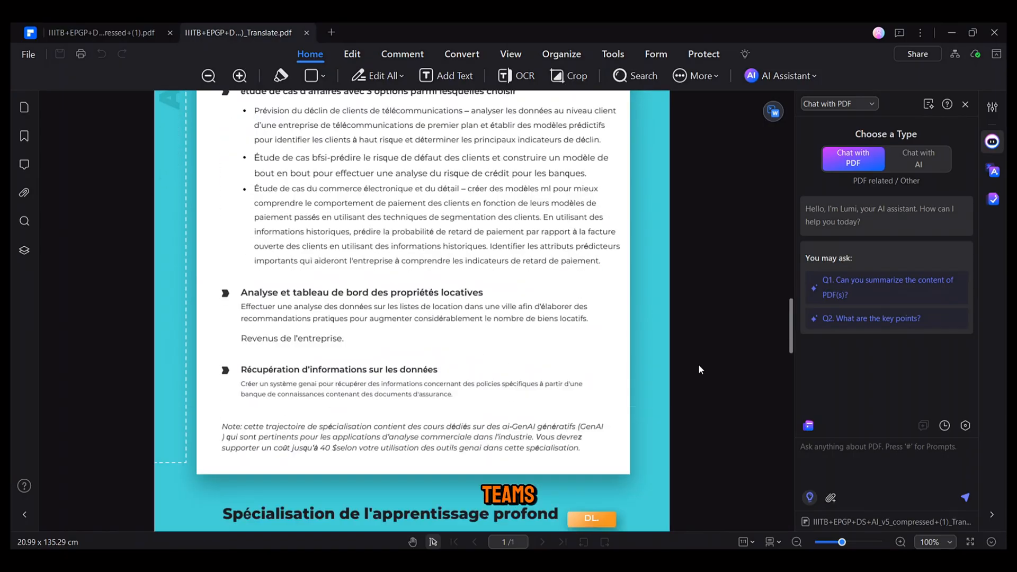
{"action": "scroll", "scroll_direction": "down", "scroll_amount": 3}
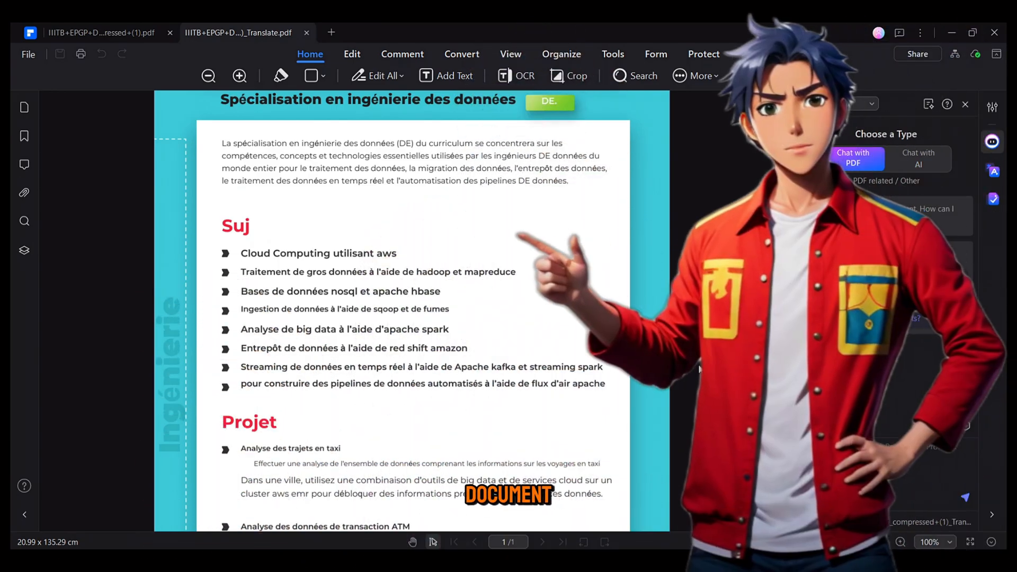
{"action": "left_click", "coordinate": [98, 33]}
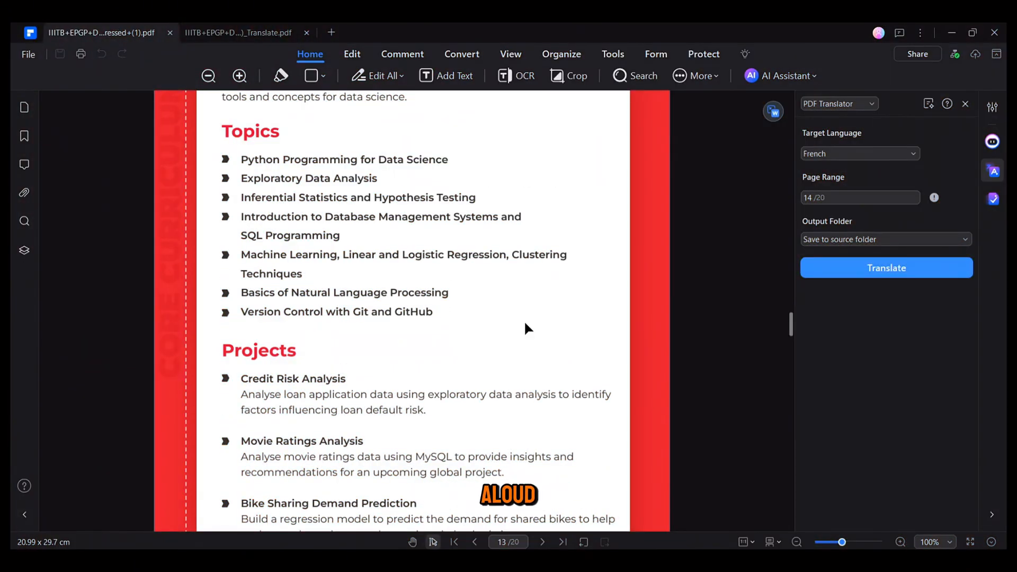
{"action": "scroll", "scroll_direction": "up", "scroll_amount": 3}
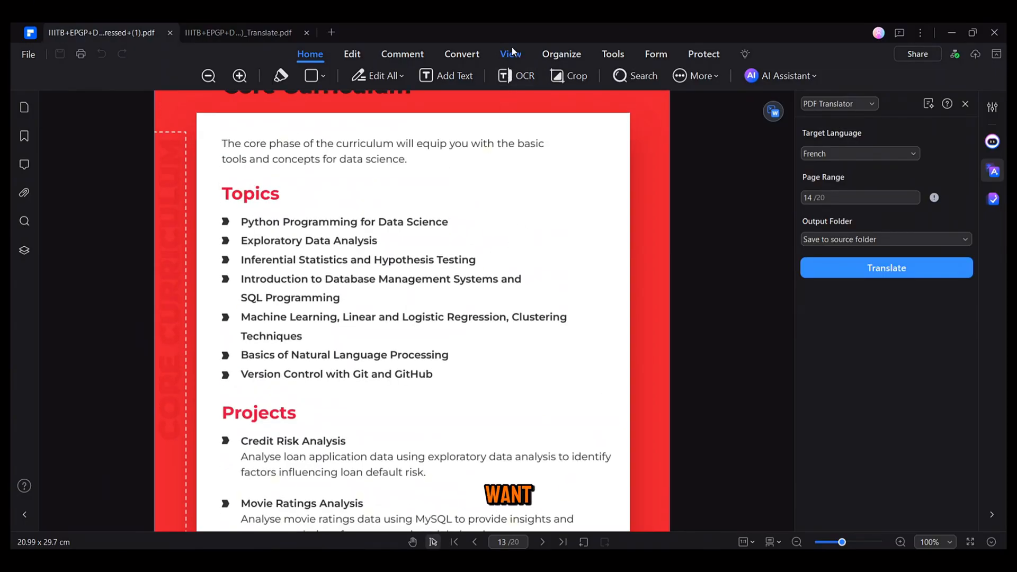
Read the page aloud using the Microsoft Mark voice at 3x speed.
{"action": "left_click", "coordinate": [511, 54]}
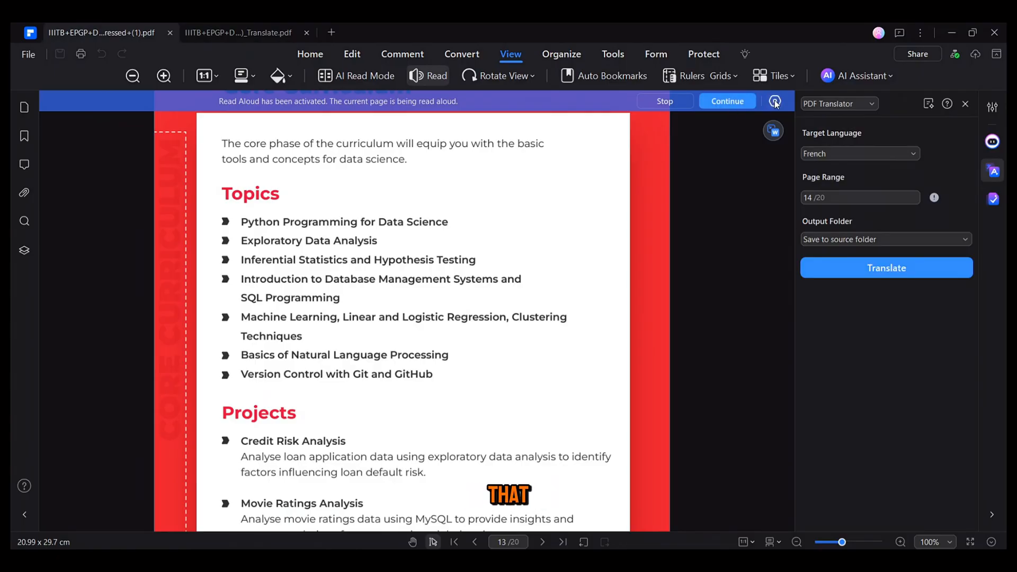
{"action": "left_click", "coordinate": [774, 101]}
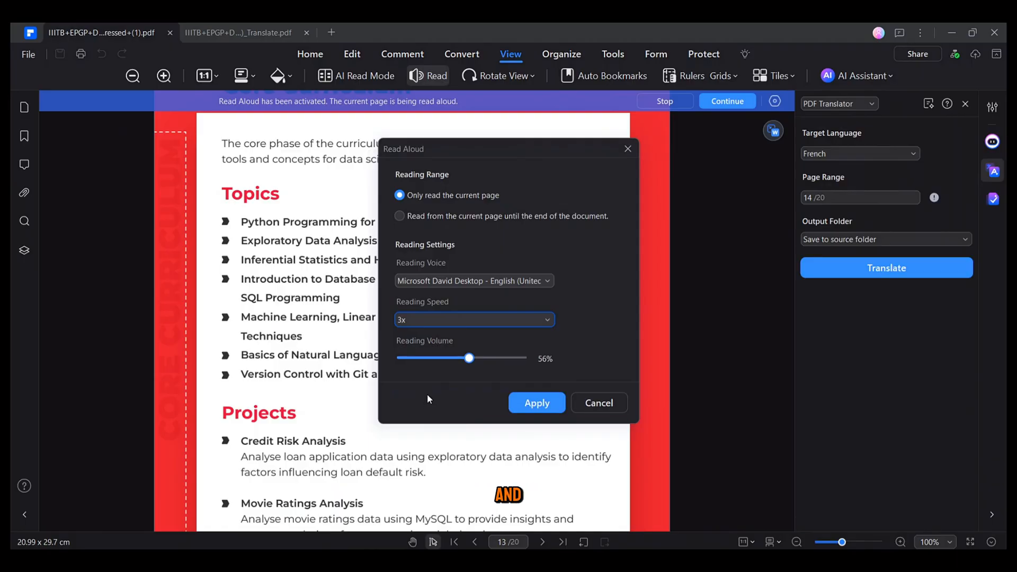
{"action": "left_click", "coordinate": [473, 281]}
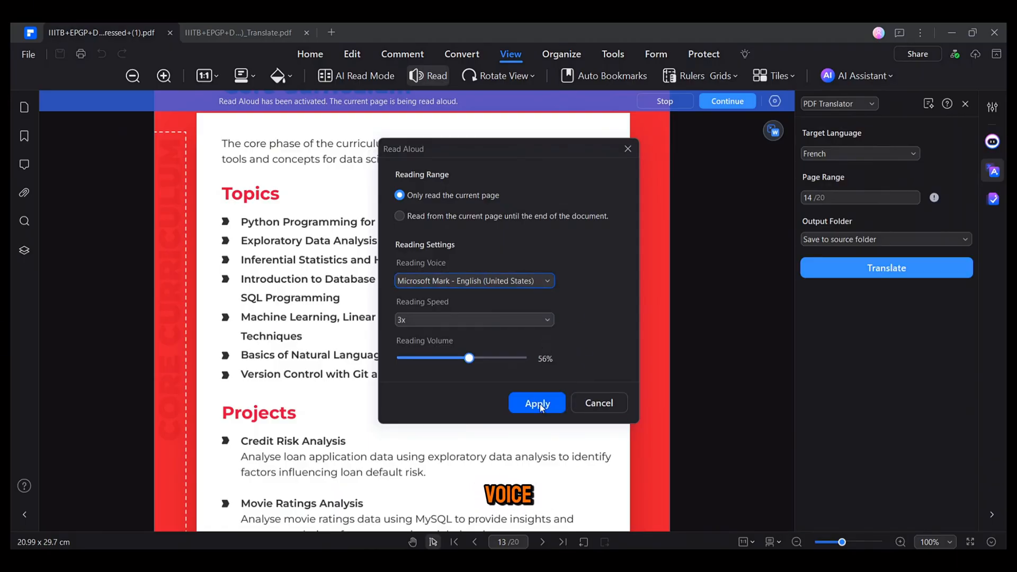
{"action": "left_click", "coordinate": [537, 403]}
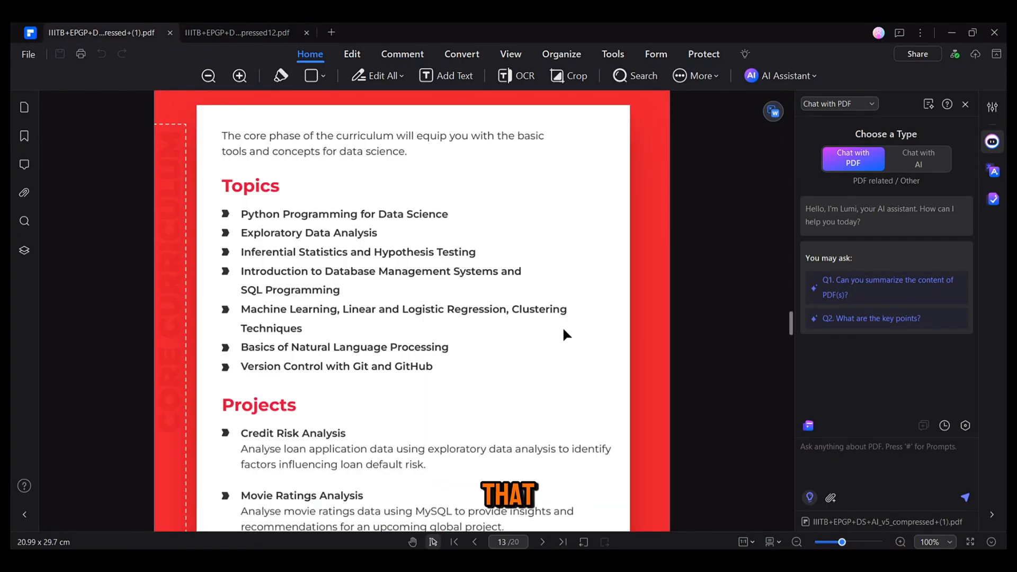
Compare the brochure against the Machine Learning & AI brochure and review the 24 changes.
{"action": "left_click", "coordinate": [612, 54]}
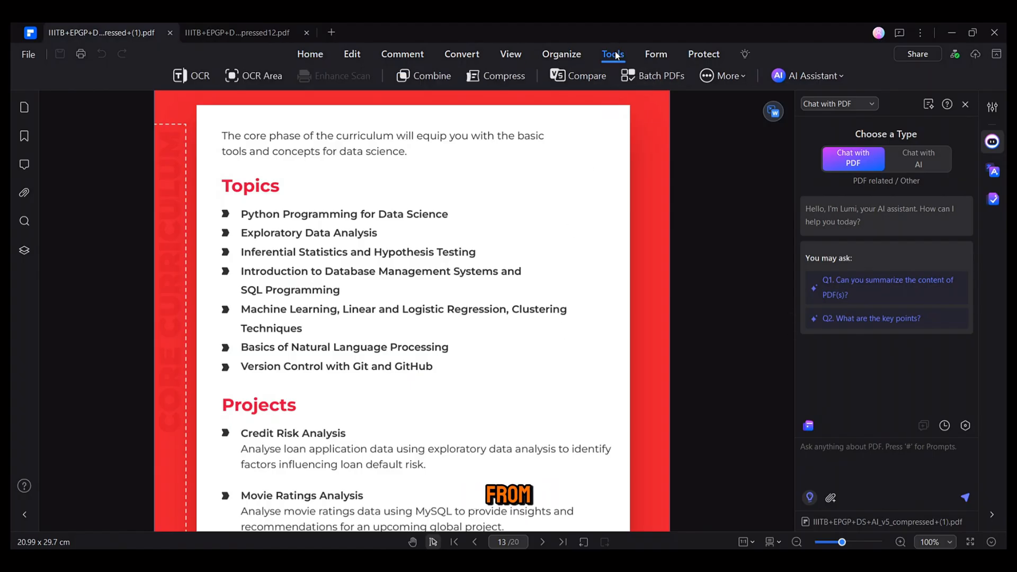
{"action": "left_click", "coordinate": [584, 76]}
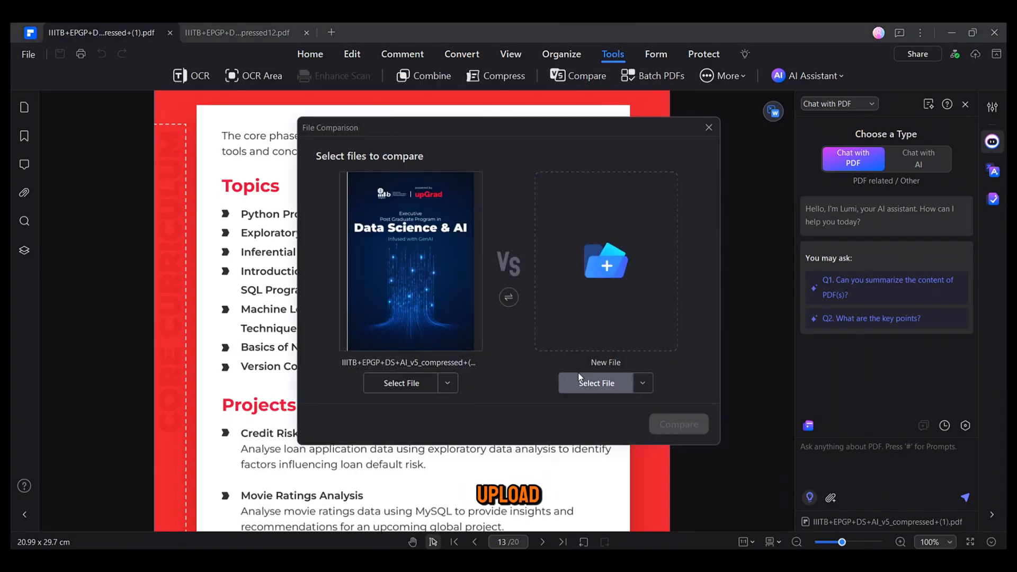
{"action": "mouse_move", "coordinate": [605, 263]}
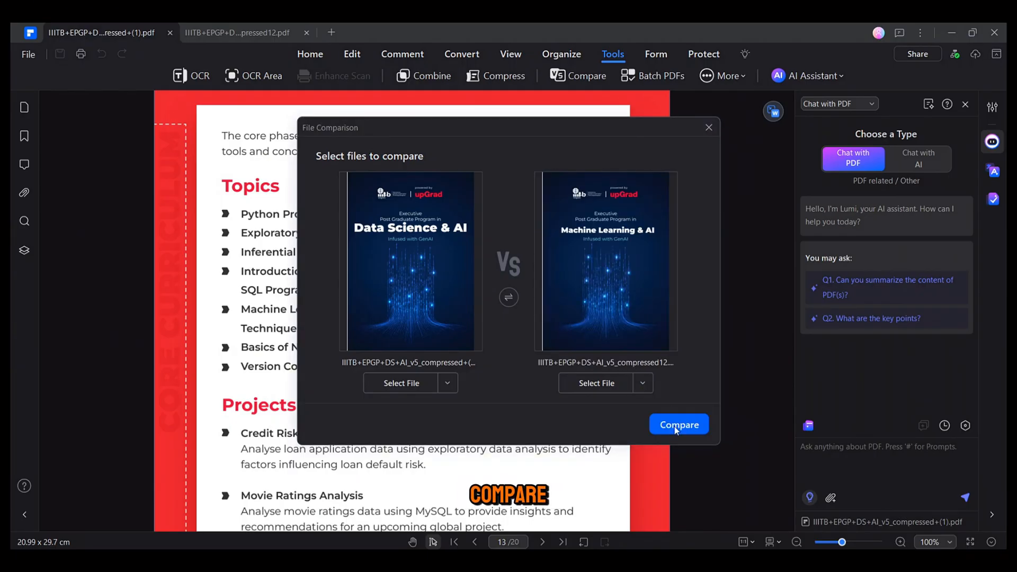
{"action": "left_click", "coordinate": [679, 425]}
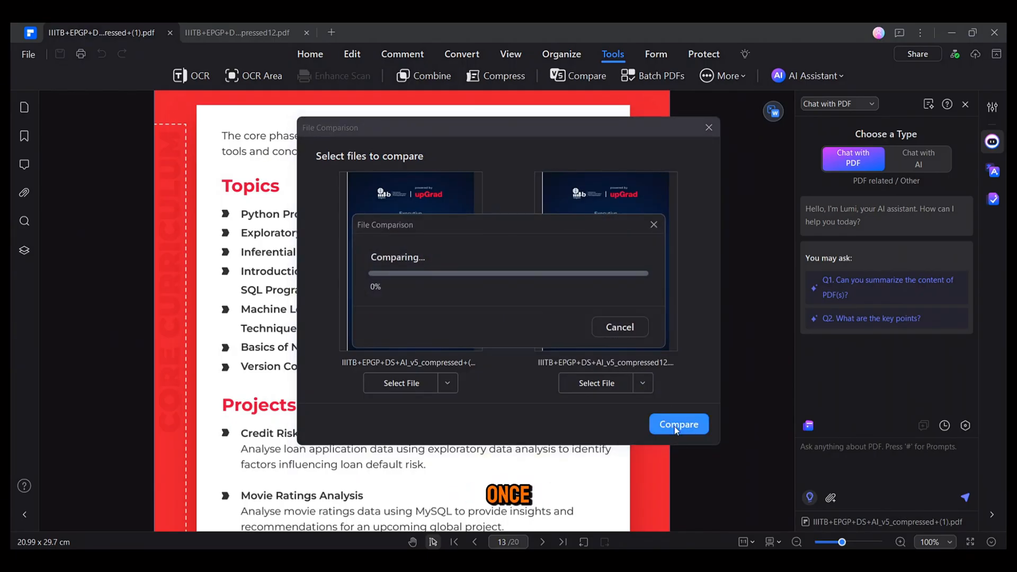
{"action": "left_click", "coordinate": [678, 424]}
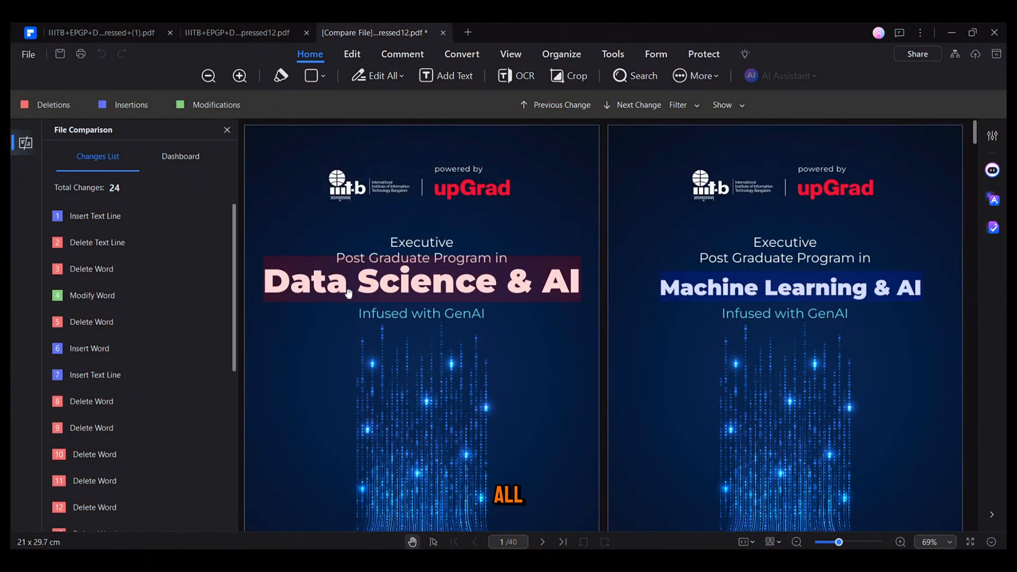
{"action": "scroll", "scroll_direction": "down", "scroll_amount": 3}
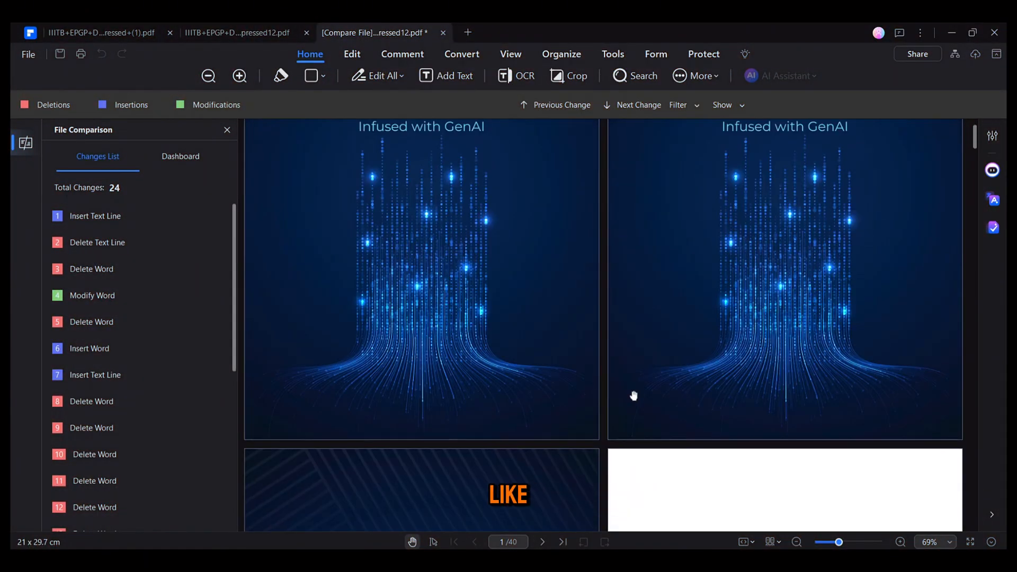
{"action": "scroll", "scroll_direction": "down", "scroll_amount": 3}
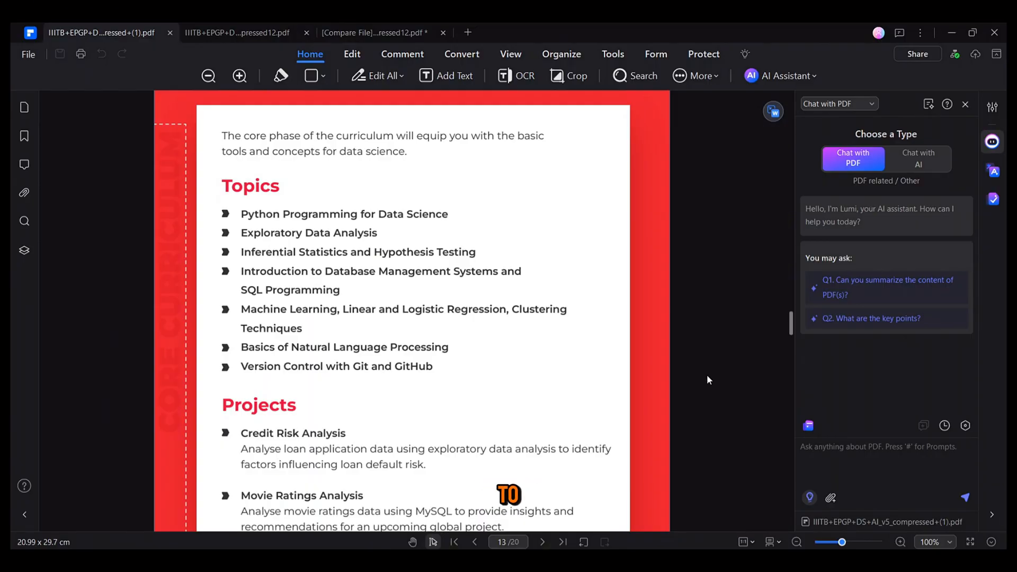
Combine the DS & AI course brochure with the Scaler data science brochure into a new PDF.
{"action": "left_click", "coordinate": [612, 54]}
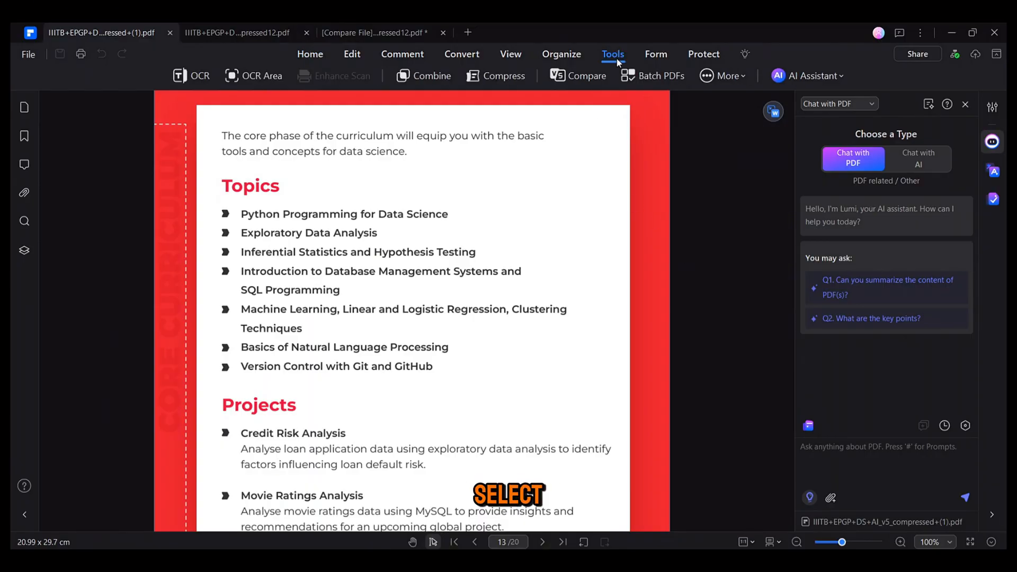
{"action": "left_click", "coordinate": [430, 76]}
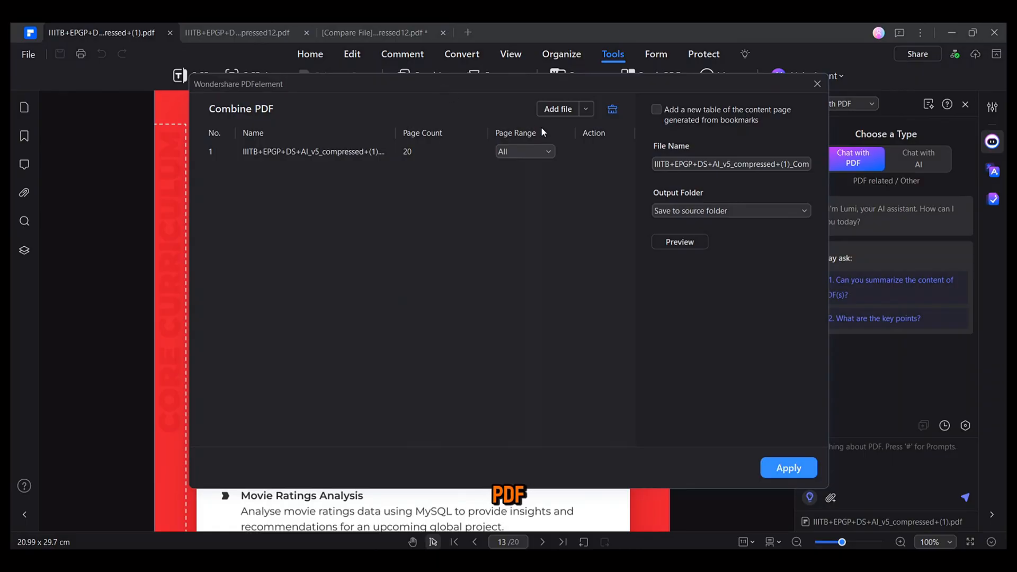
{"action": "left_click", "coordinate": [557, 108]}
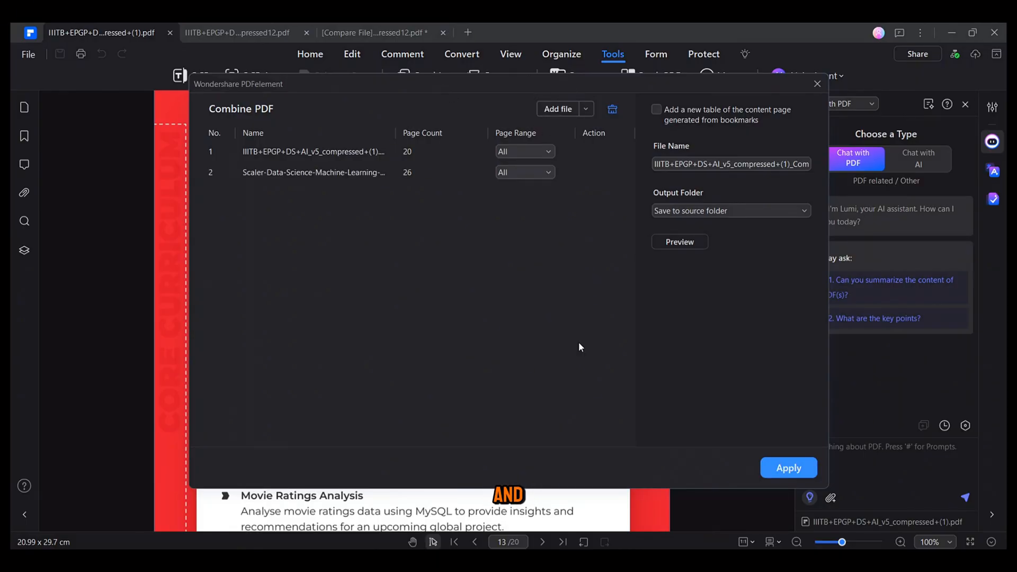
{"action": "left_click", "coordinate": [789, 467]}
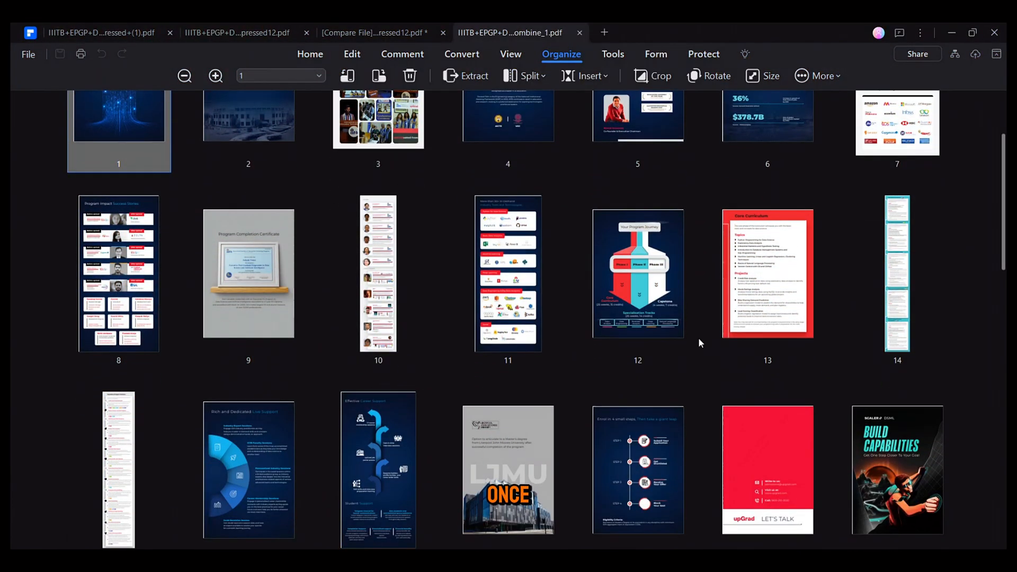
Delete the Curriculum Outline page from the combined PDF.
{"action": "scroll", "scroll_direction": "down", "scroll_amount": 3}
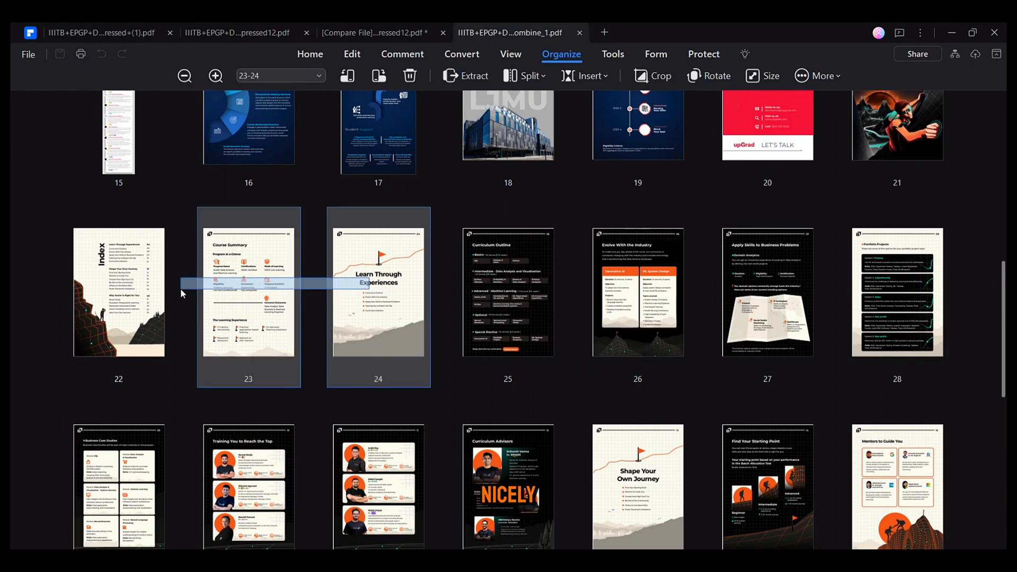
{"action": "left_click", "coordinate": [409, 75]}
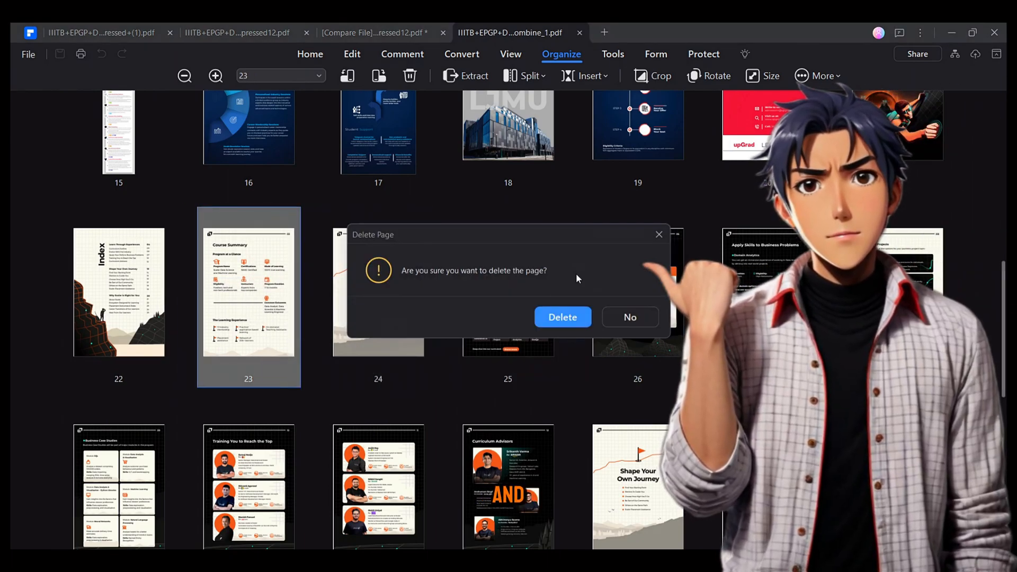
{"action": "left_click", "coordinate": [561, 317]}
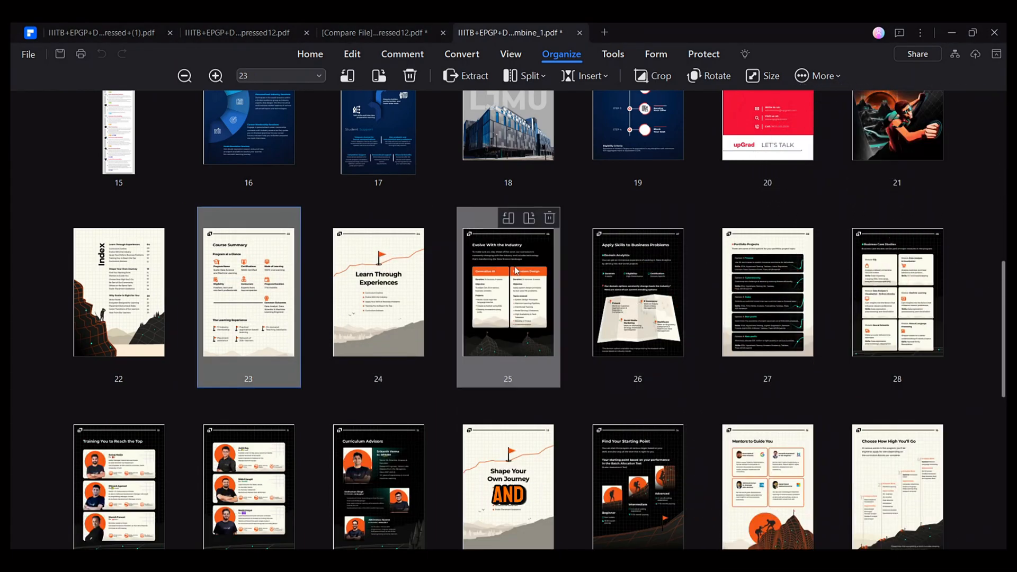
Extract all pages of the combined PDF into a new 45-page document.
{"action": "left_click", "coordinate": [473, 75]}
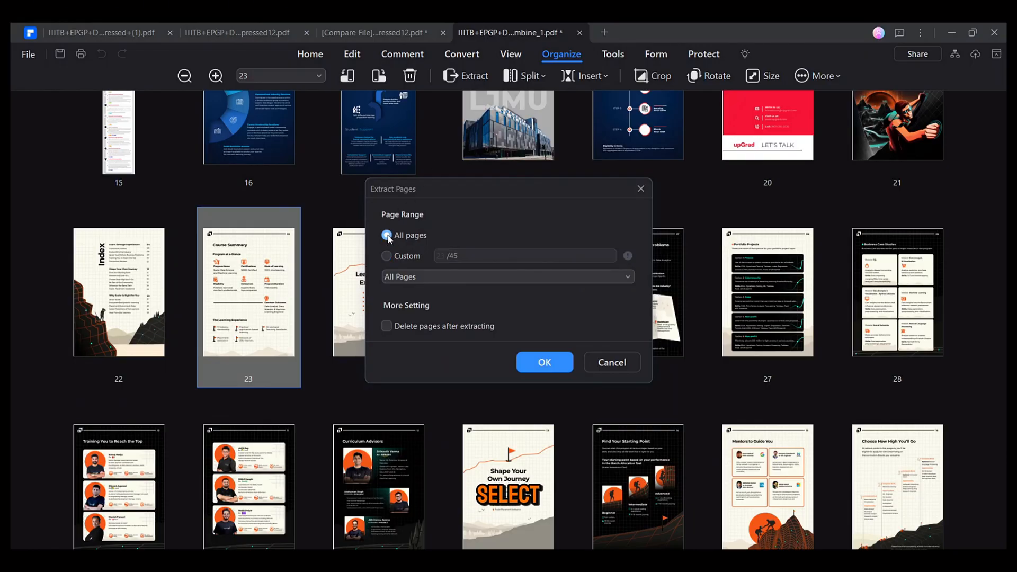
{"action": "left_click", "coordinate": [544, 362]}
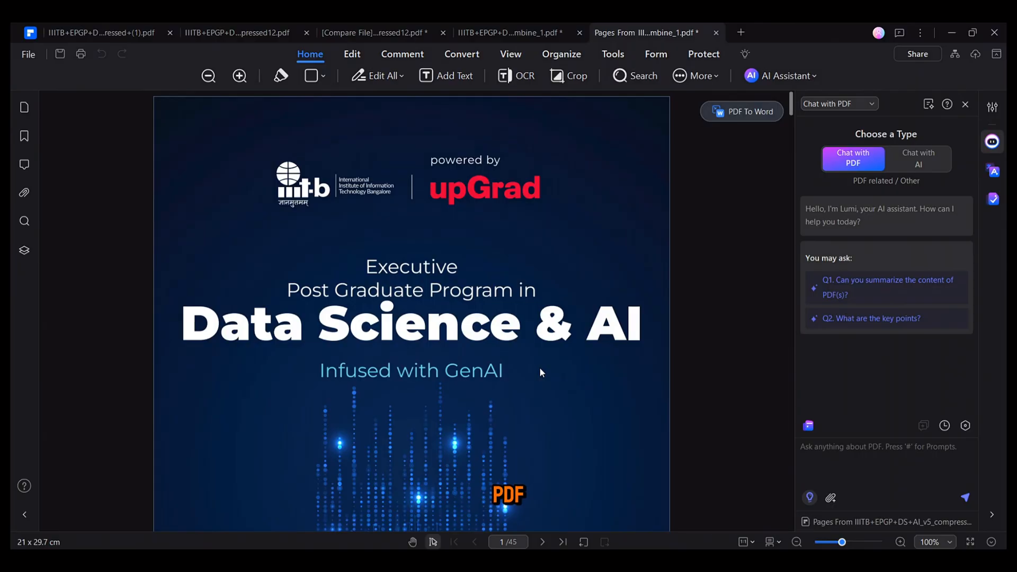
{"action": "scroll", "scroll_direction": "down", "scroll_amount": 3}
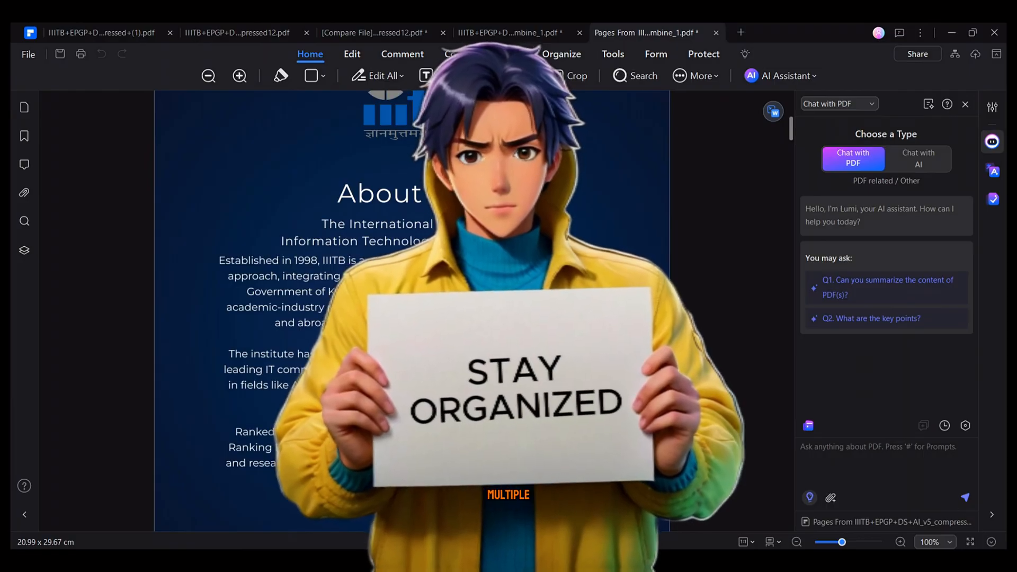
Run OCR on only the current faculty page of the original brochure.
{"action": "left_click", "coordinate": [101, 32]}
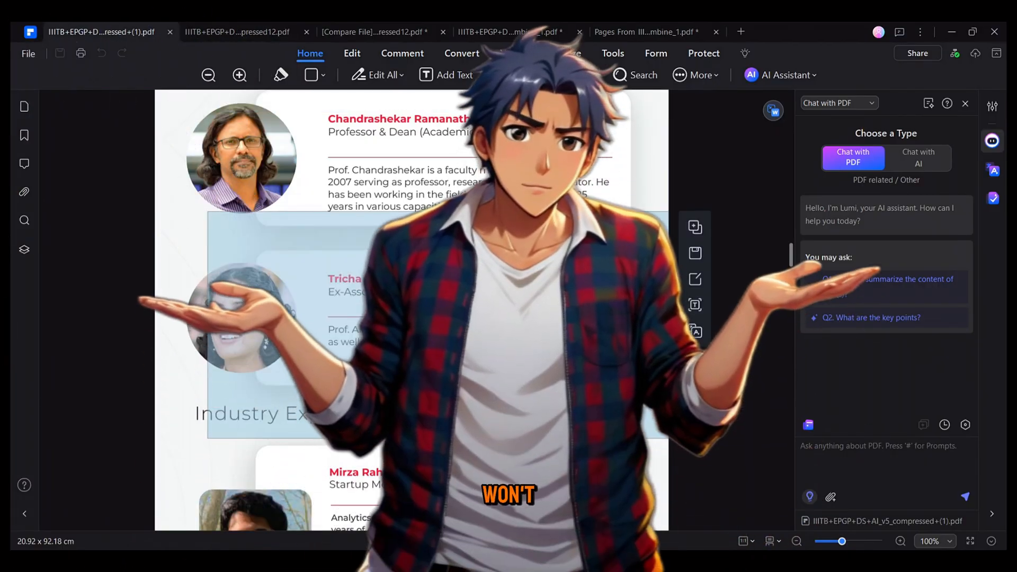
{"action": "scroll", "scroll_direction": "up", "scroll_amount": 3}
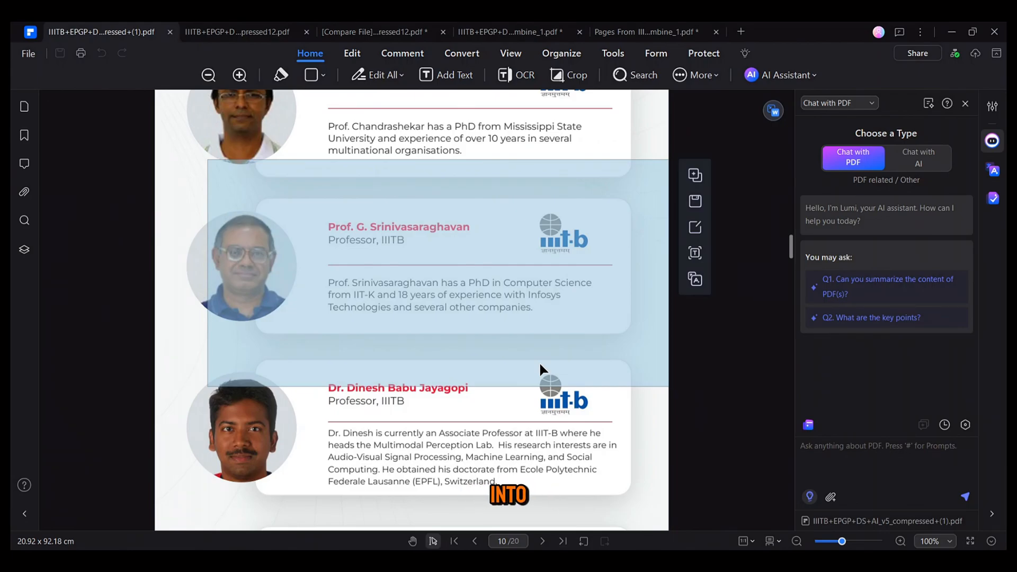
{"action": "mouse_move", "coordinate": [477, 308]}
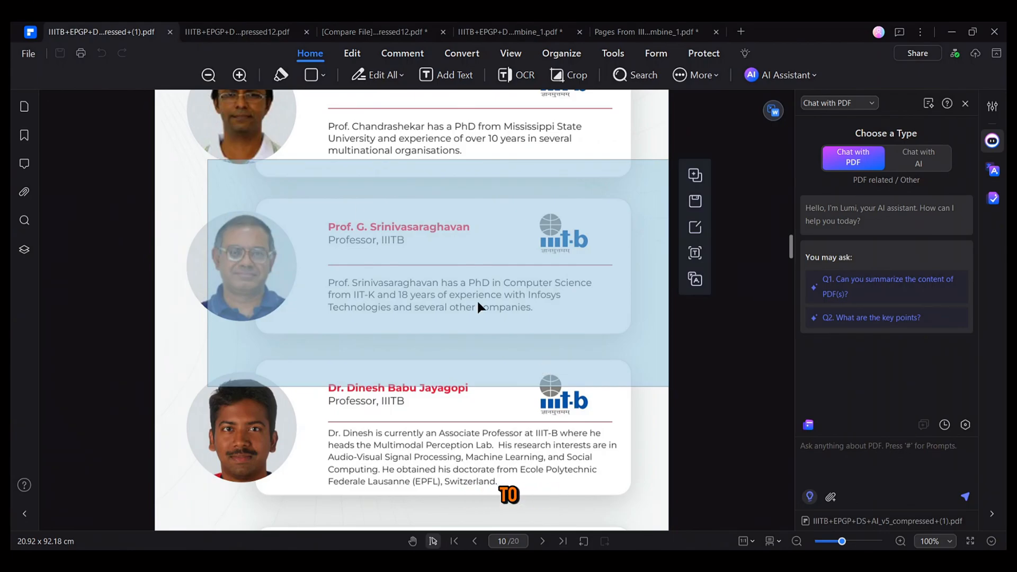
{"action": "left_click", "coordinate": [523, 75]}
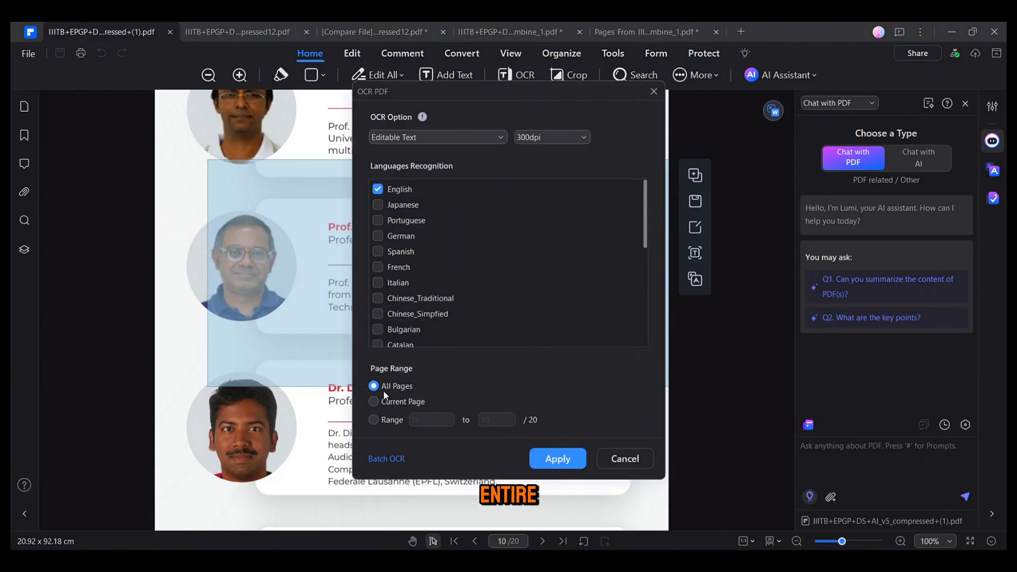
{"action": "left_click", "coordinate": [373, 401]}
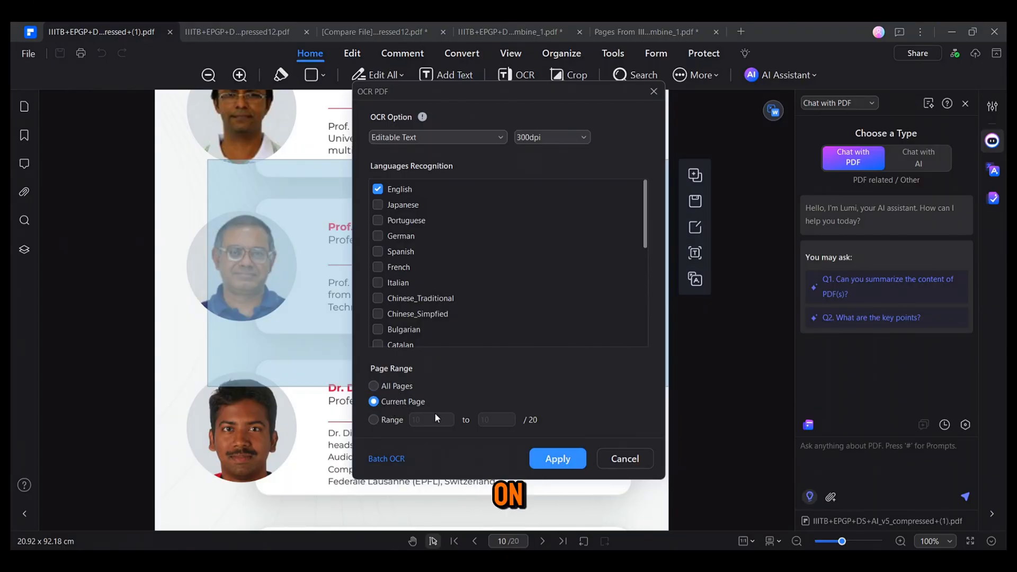
{"action": "left_click", "coordinate": [557, 459]}
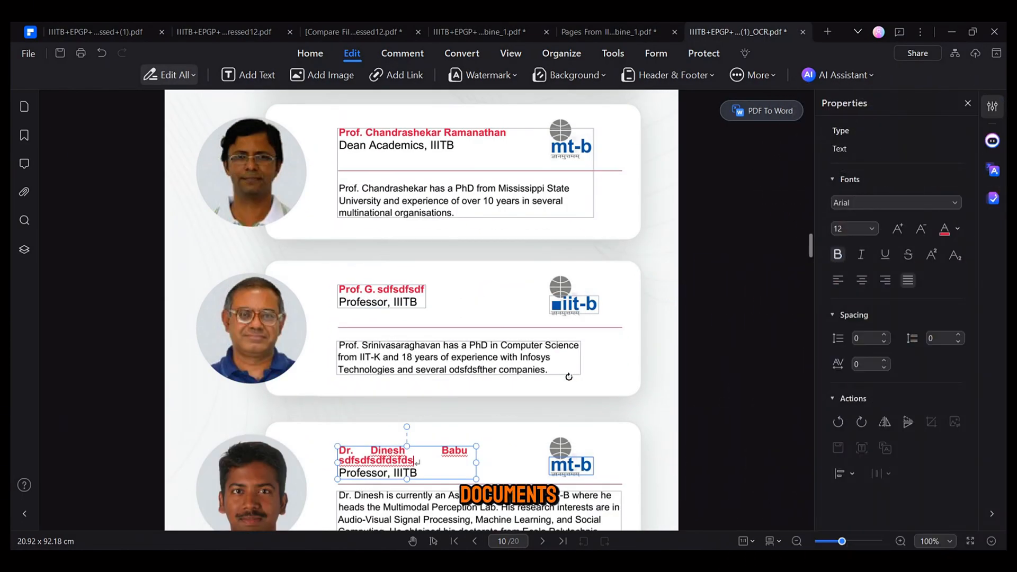
Reveal the PDF To Word conversion options on the OCR-edited faculty page.
{"action": "left_click", "coordinate": [251, 330]}
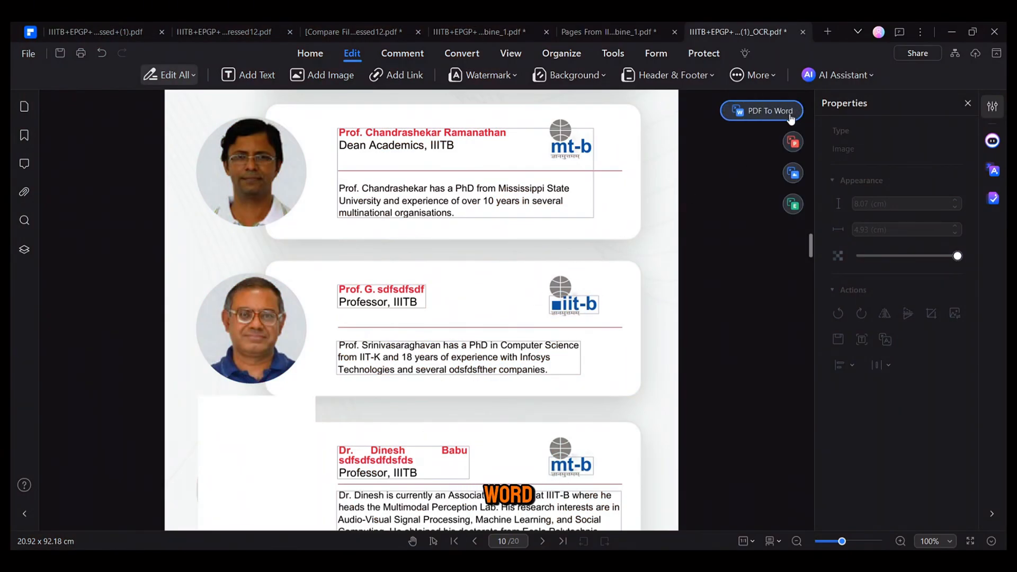
{"action": "mouse_move", "coordinate": [793, 203]}
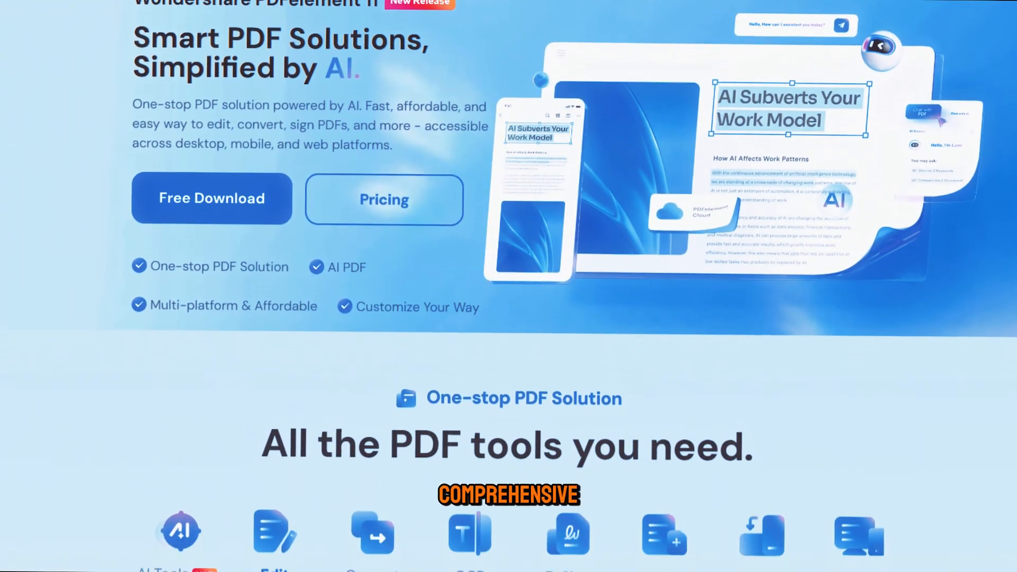
Scroll the PDFelement homepage down to the 'All the PDF tools you need' section.
{"action": "scroll", "scroll_direction": "down", "scroll_amount": 3}
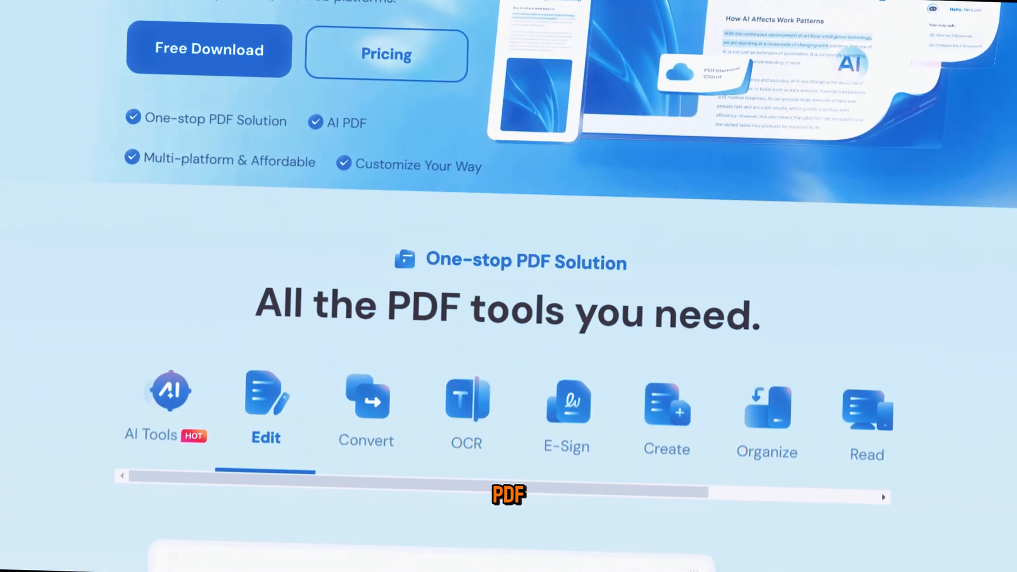